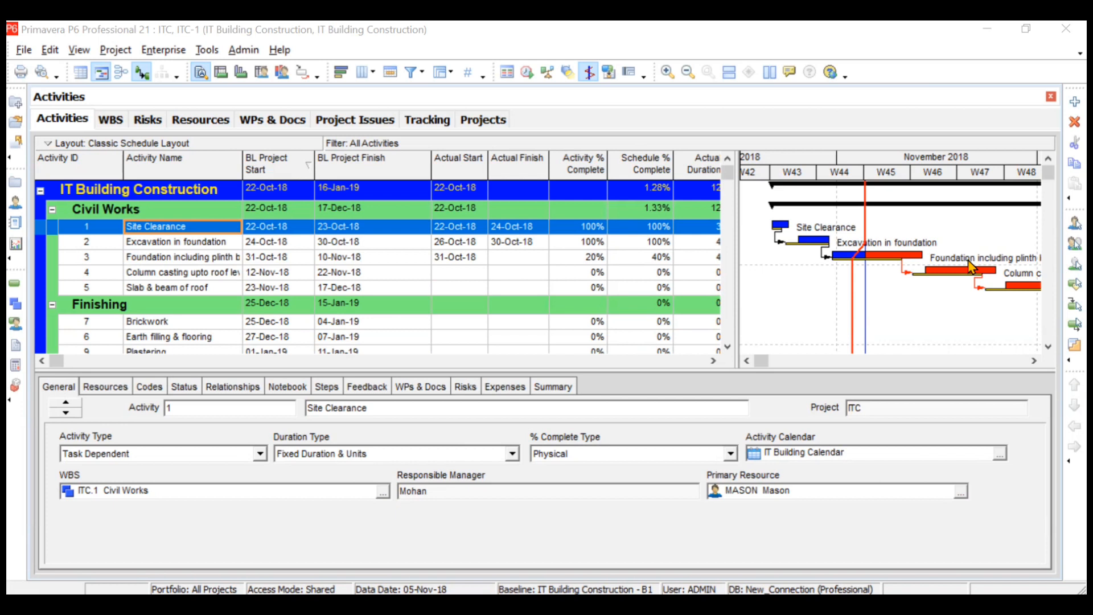
mouse_move(575, 235)
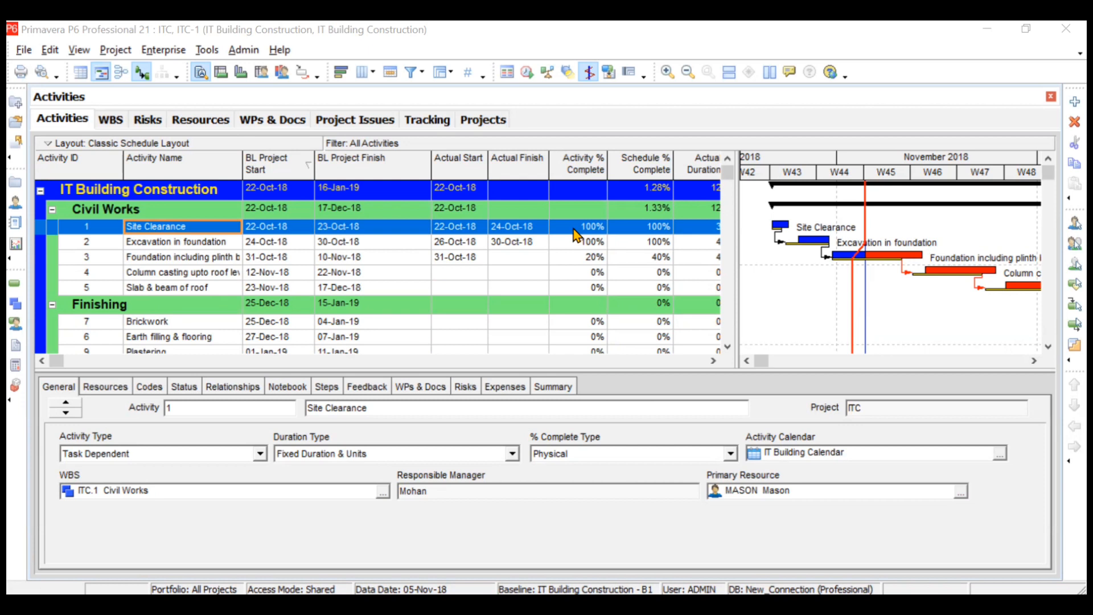
mouse_move(498, 394)
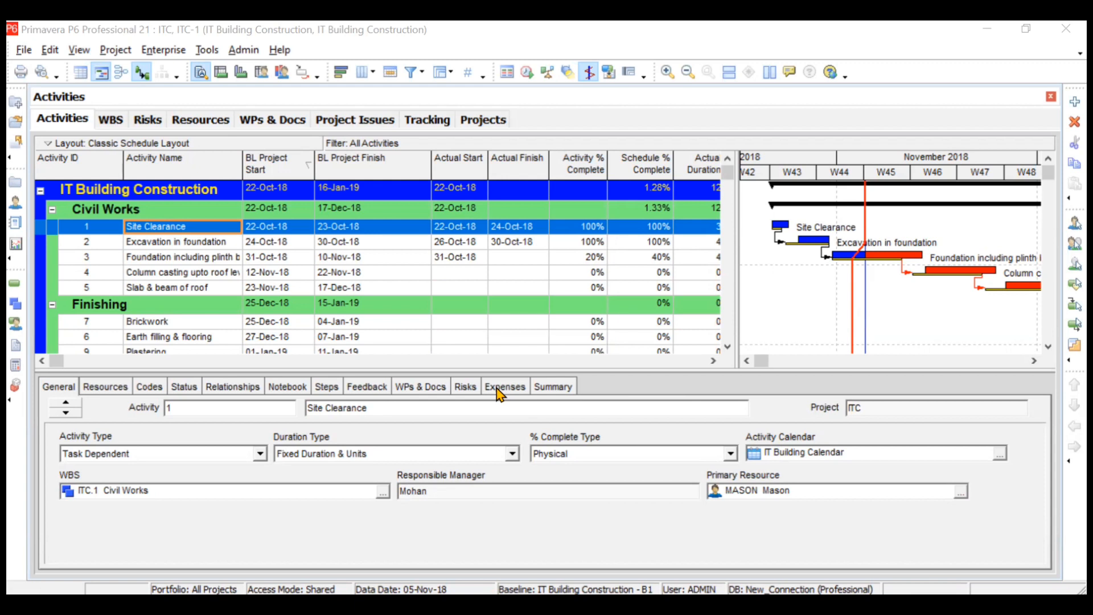
mouse_move(331, 273)
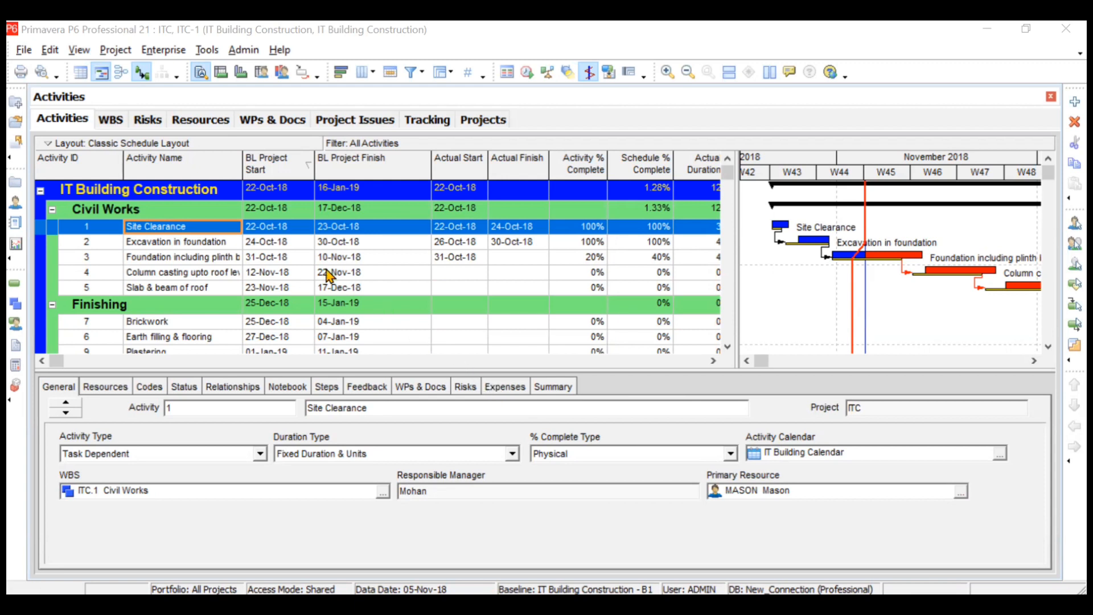
mouse_move(295, 236)
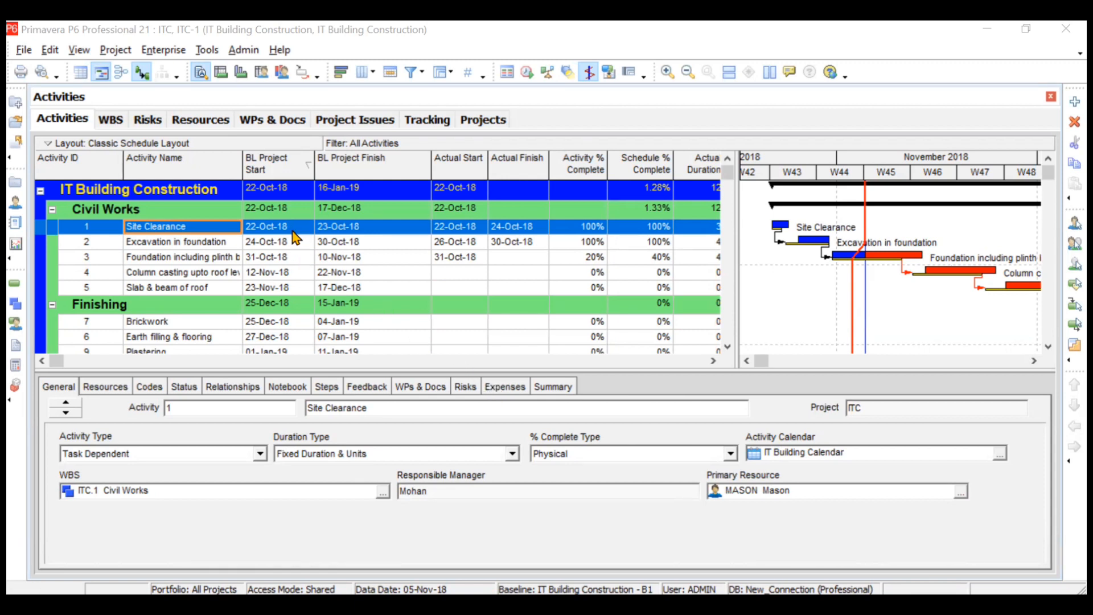
mouse_move(366, 237)
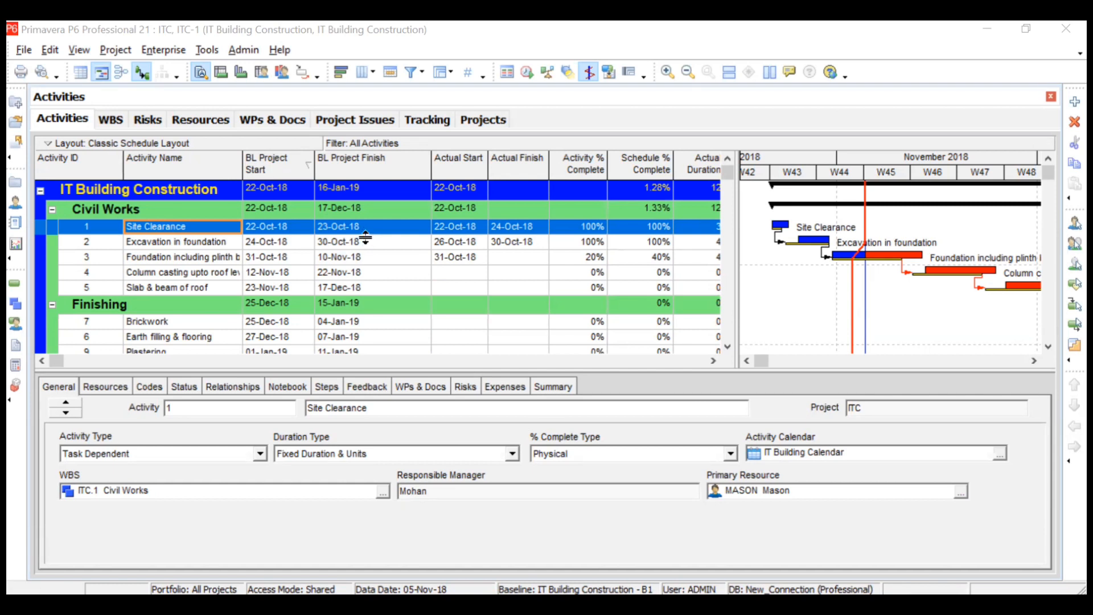
mouse_move(381, 253)
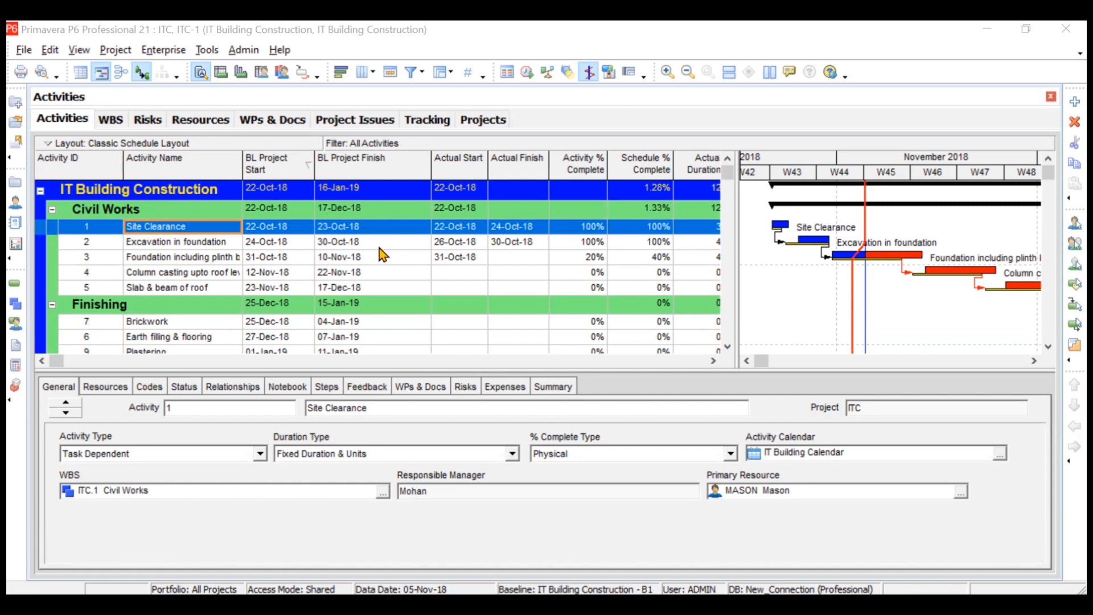
- Reselect Site Clearance and show its cost columns: $26,000 budgeted, $42,000 actual
click(338, 257)
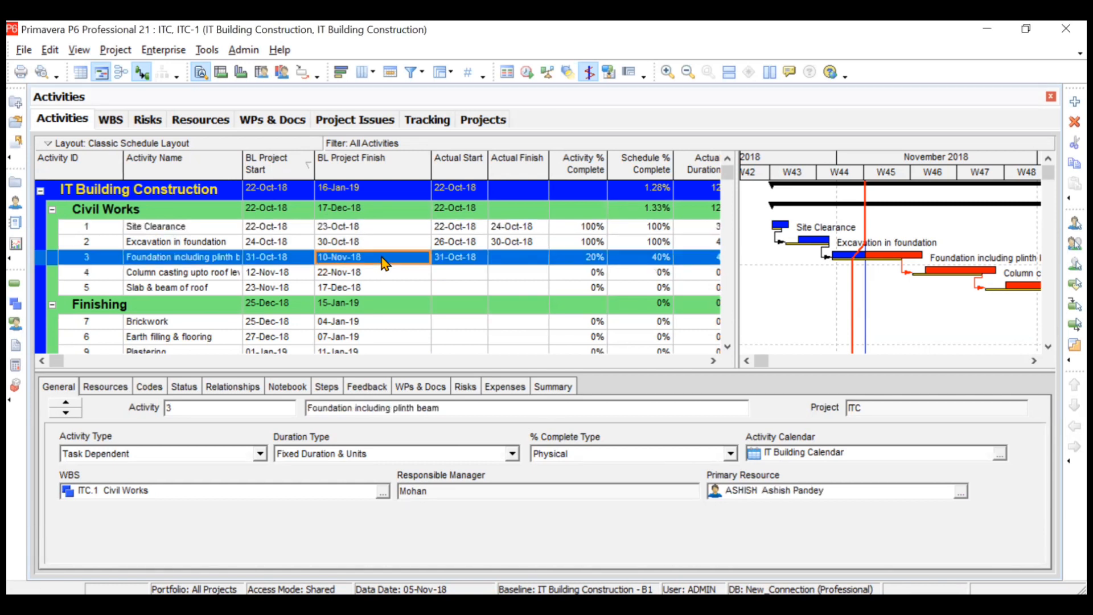
click(156, 226)
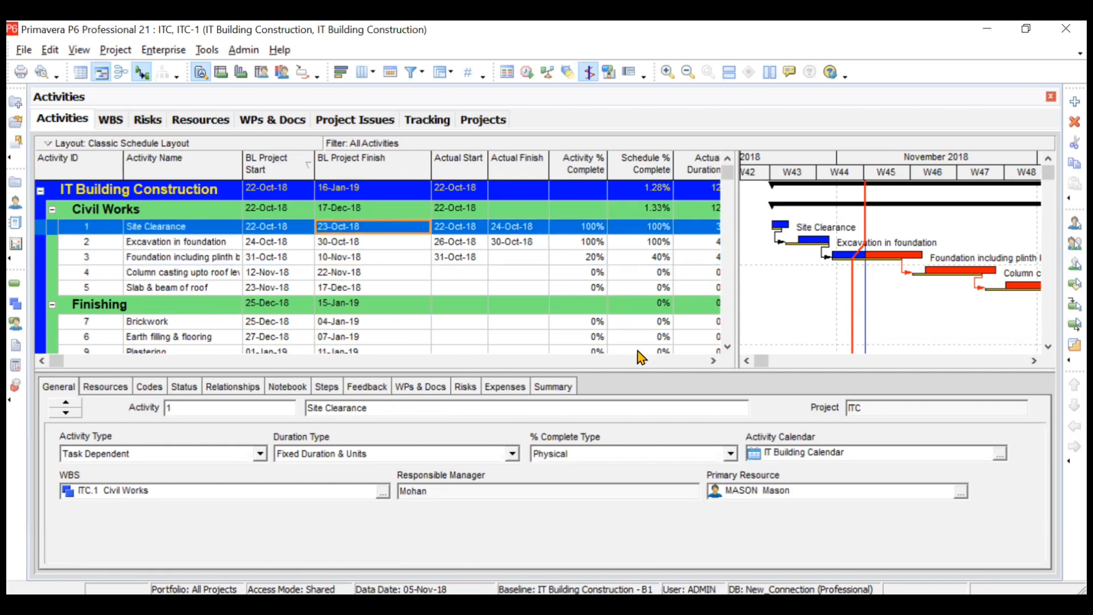
click(712, 361)
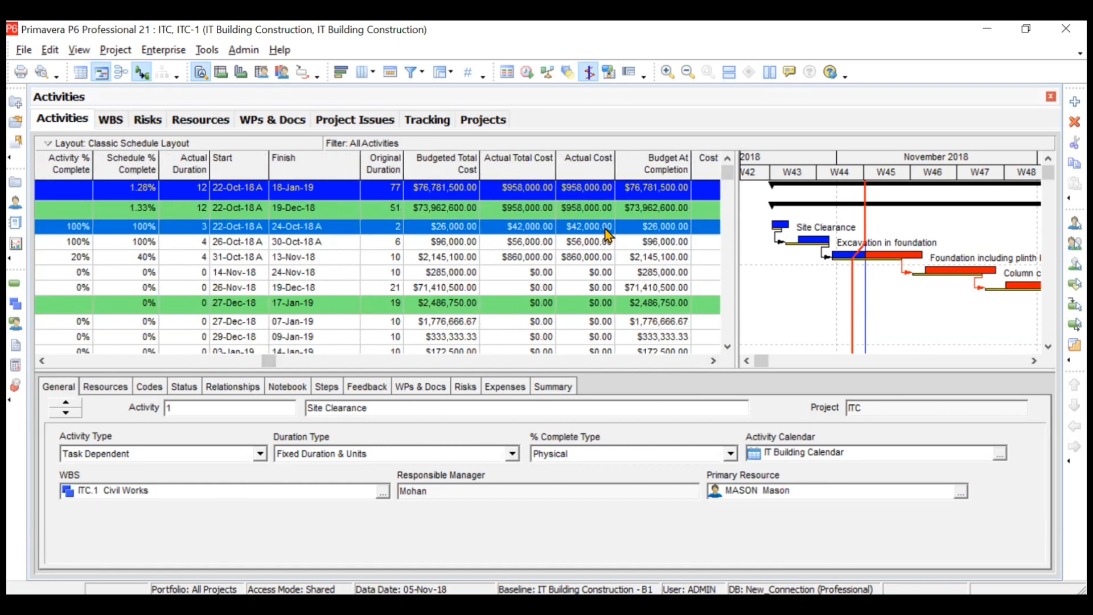
- List Site Clearance's four assigned resources with their budgeted and actual costs
click(105, 386)
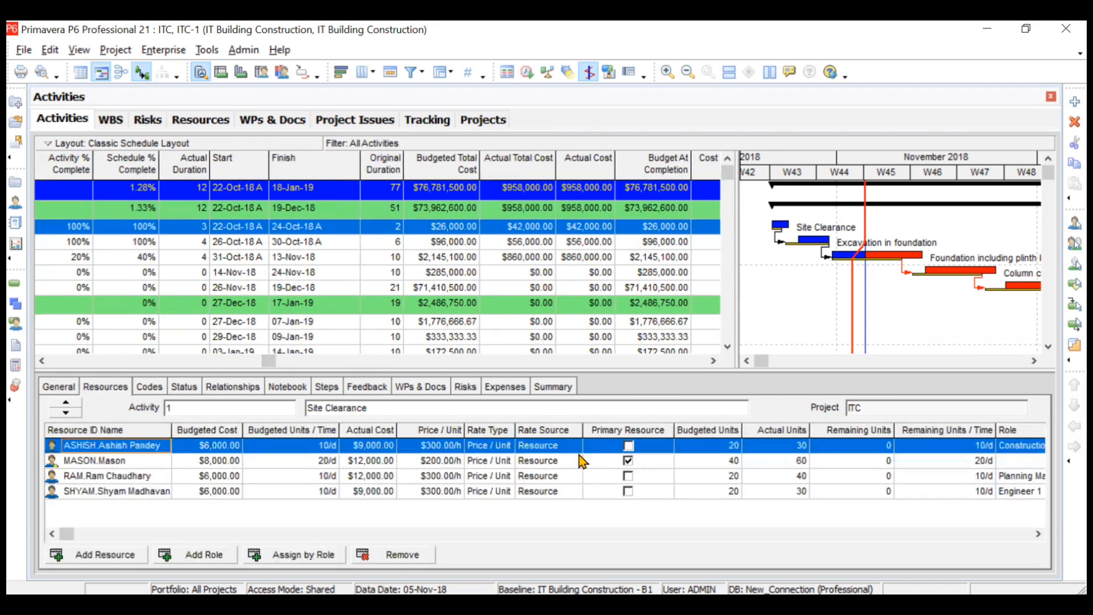
mouse_move(369, 453)
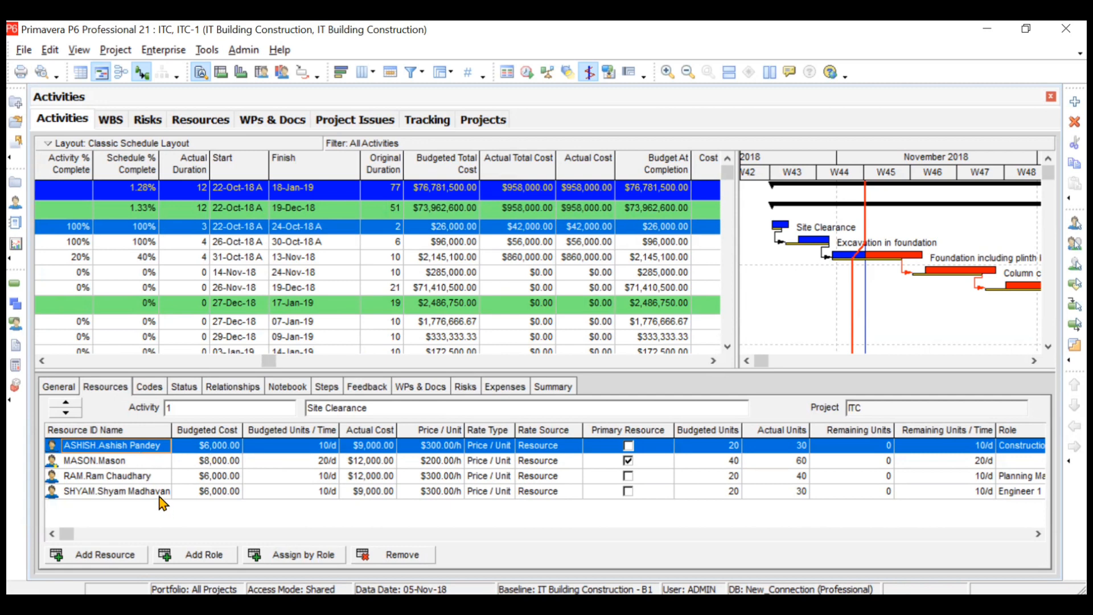
mouse_move(398, 396)
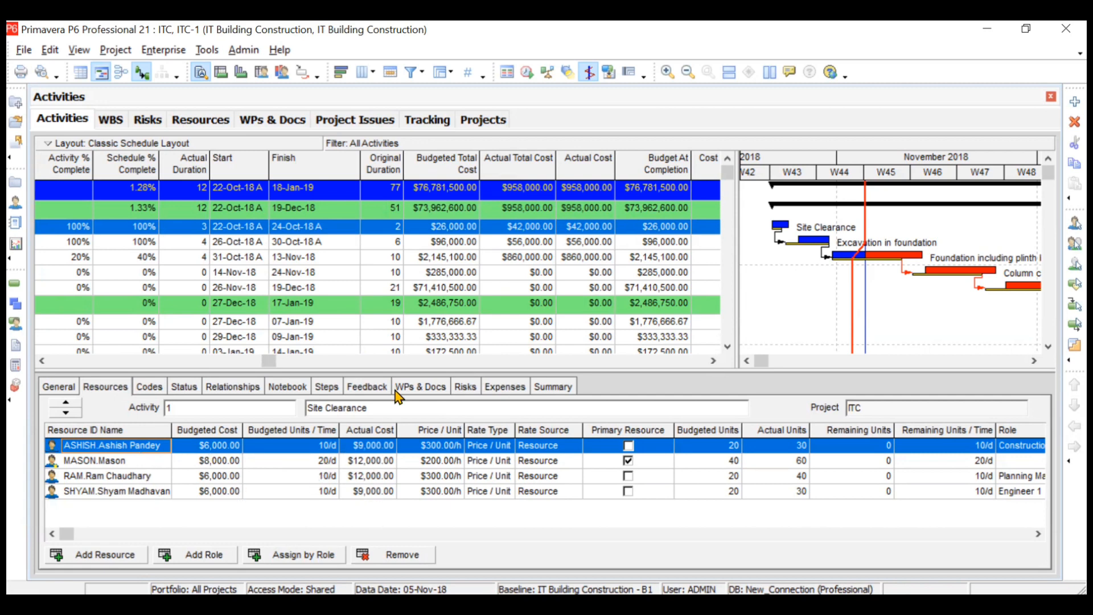
mouse_move(531, 232)
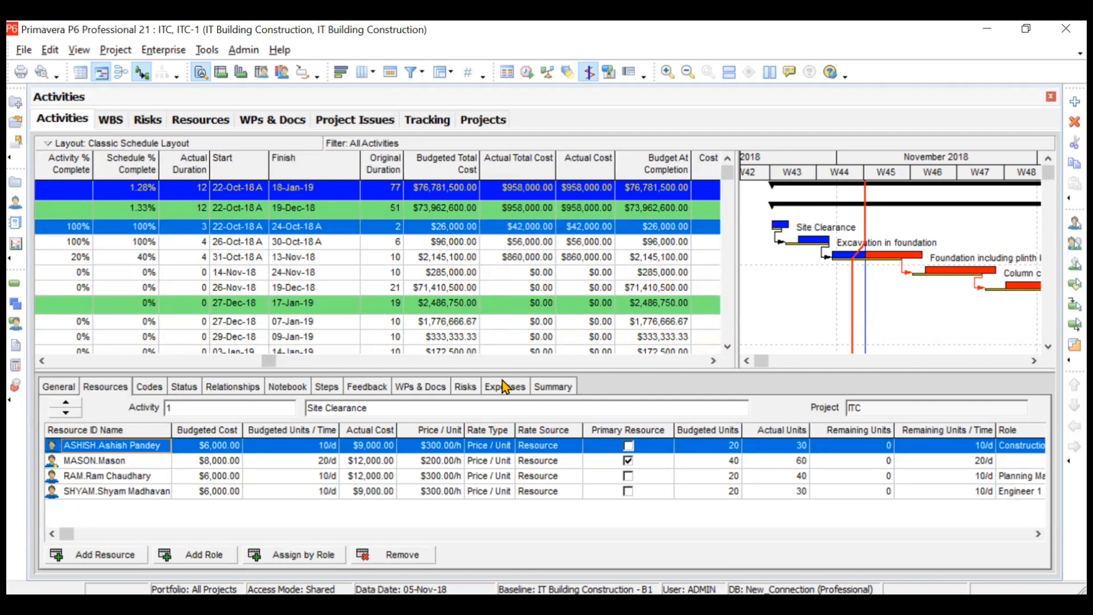
- Display the Expenses section for Site Clearance, confirming the activity details settings
click(503, 386)
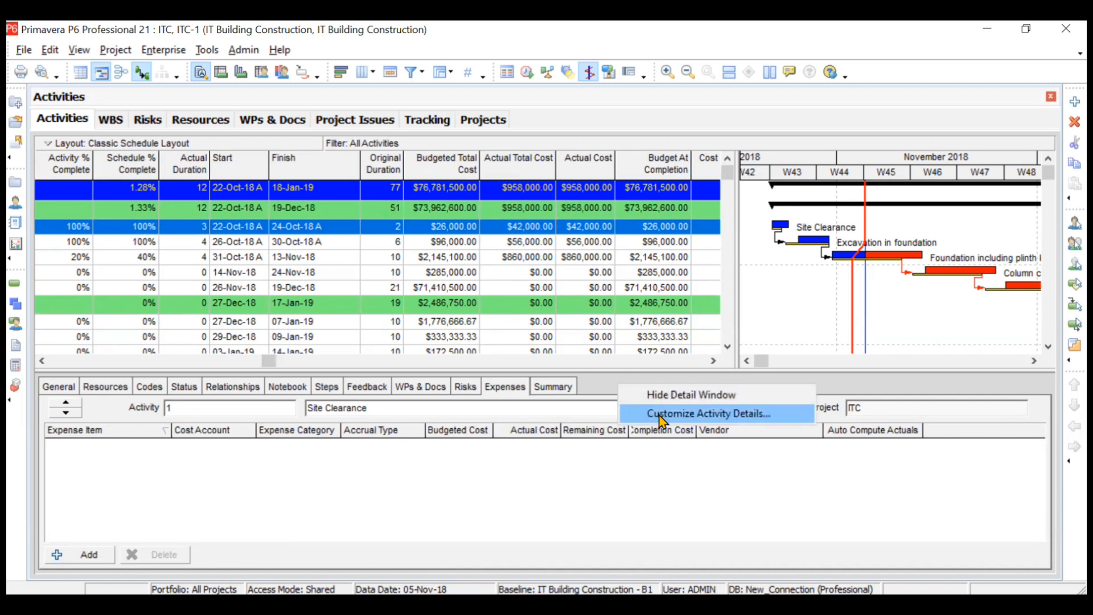
click(707, 412)
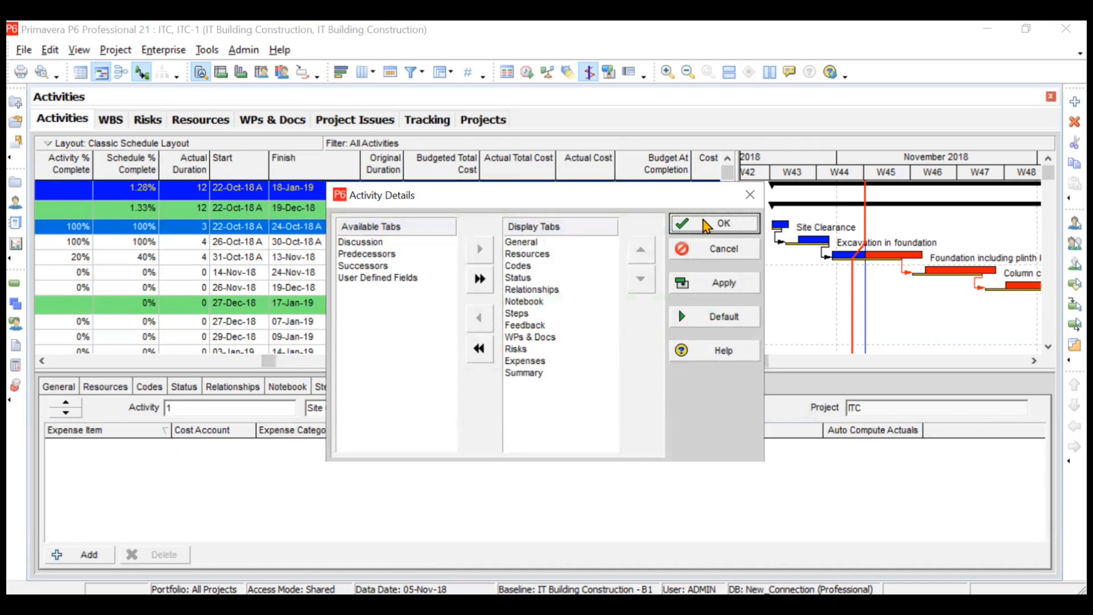
click(712, 223)
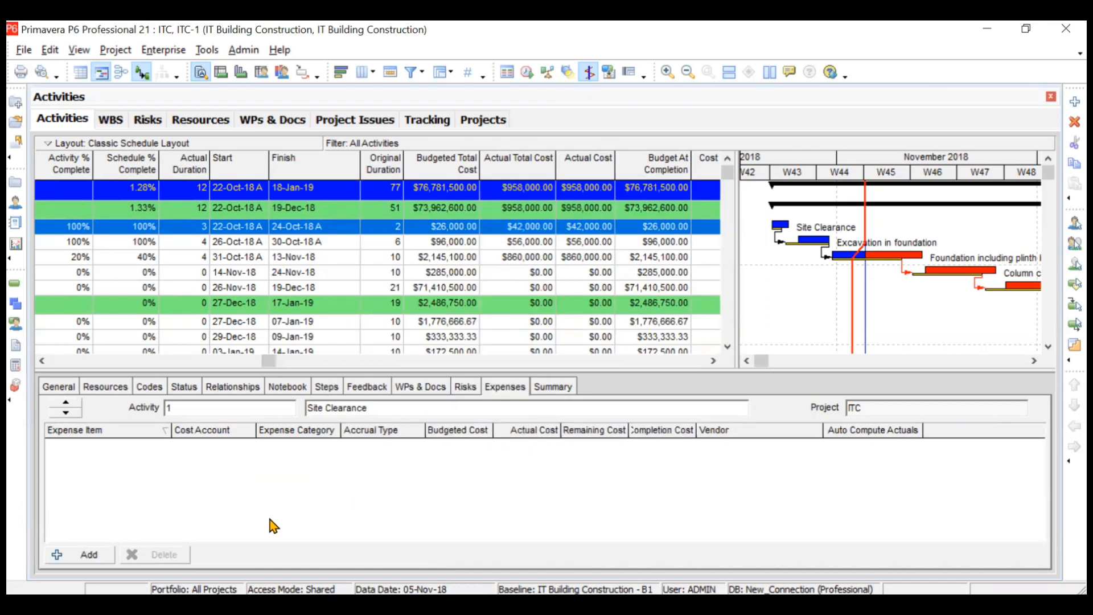
- Add a new expense item named 'Water & power' to Site Clearance
click(89, 554)
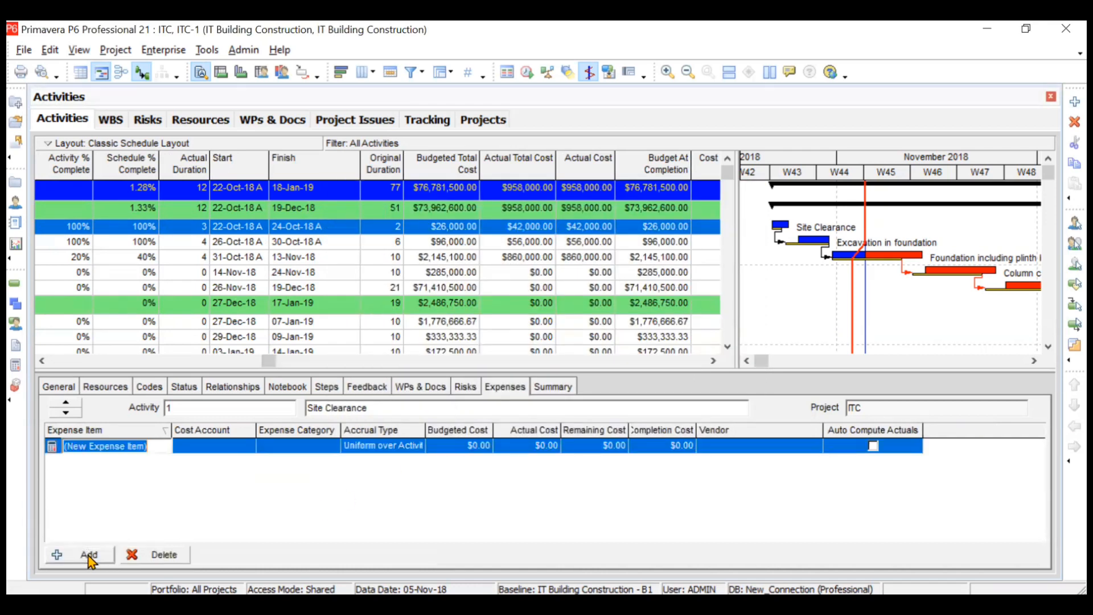
text(Water &)
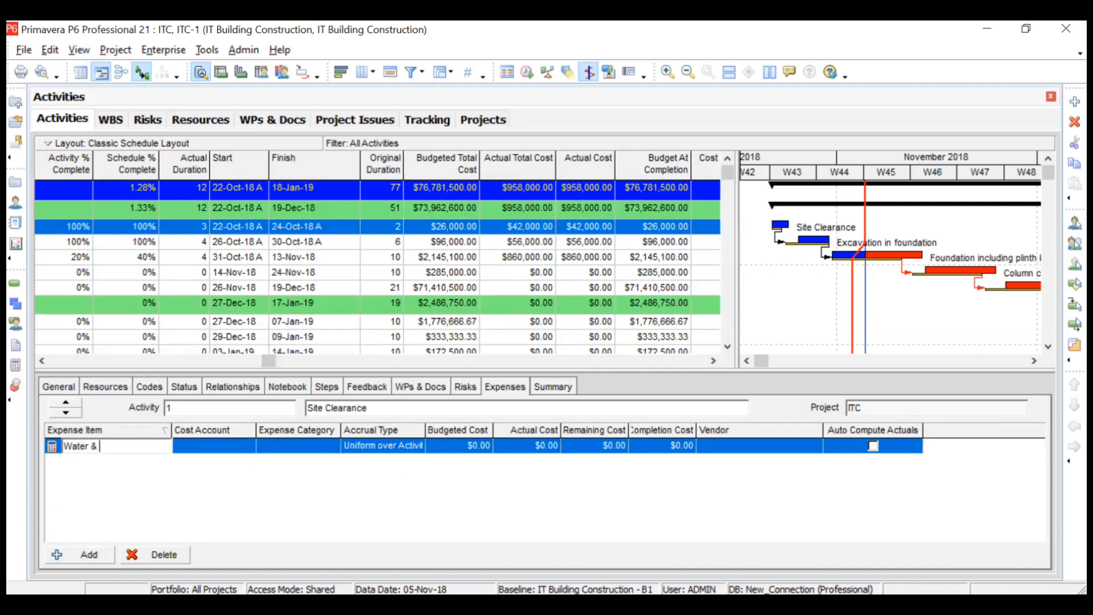
text(power)
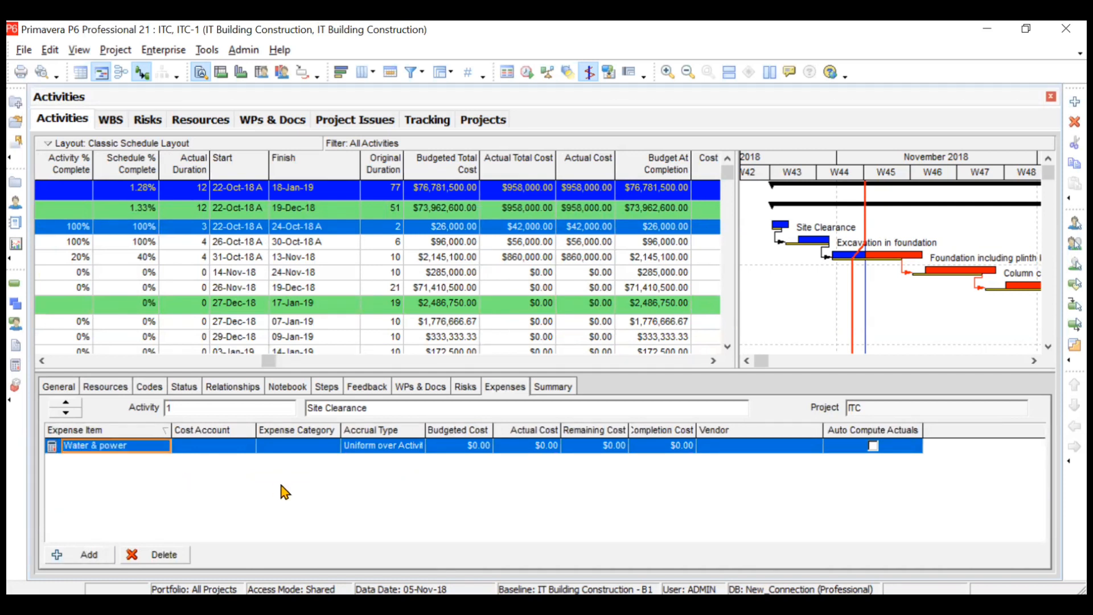
click(212, 445)
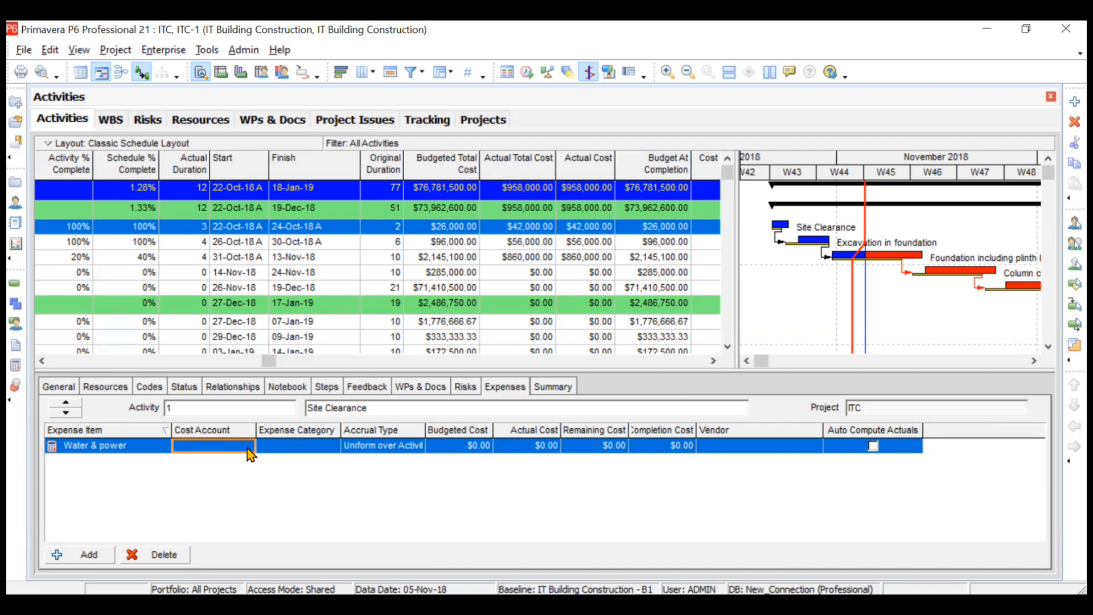
mouse_move(180, 60)
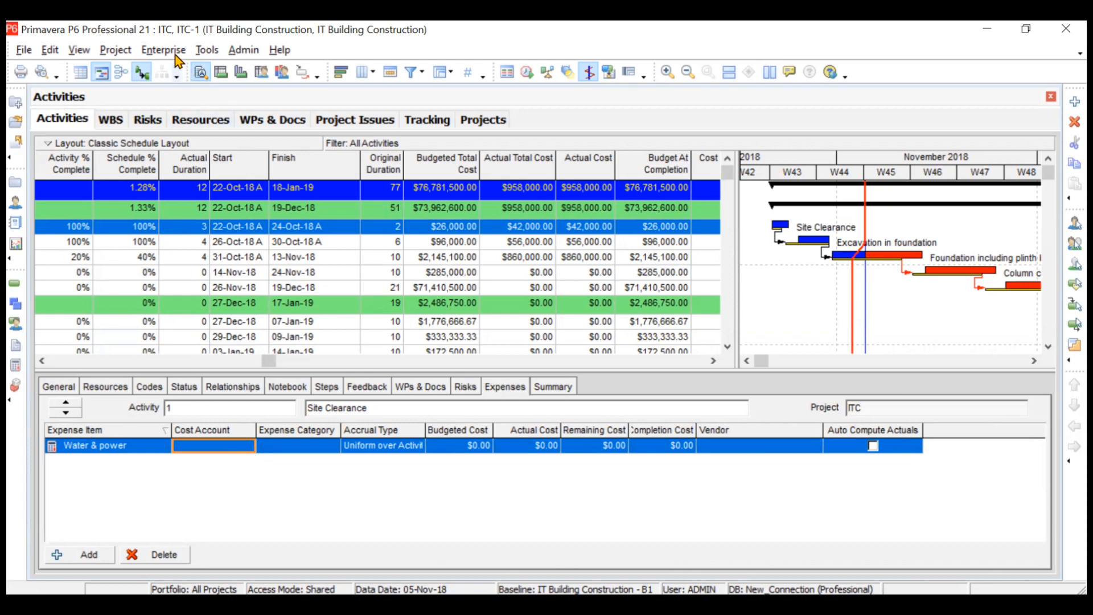
- Create cost account IDC005 'Water & Power' and assign it to the expense
click(163, 49)
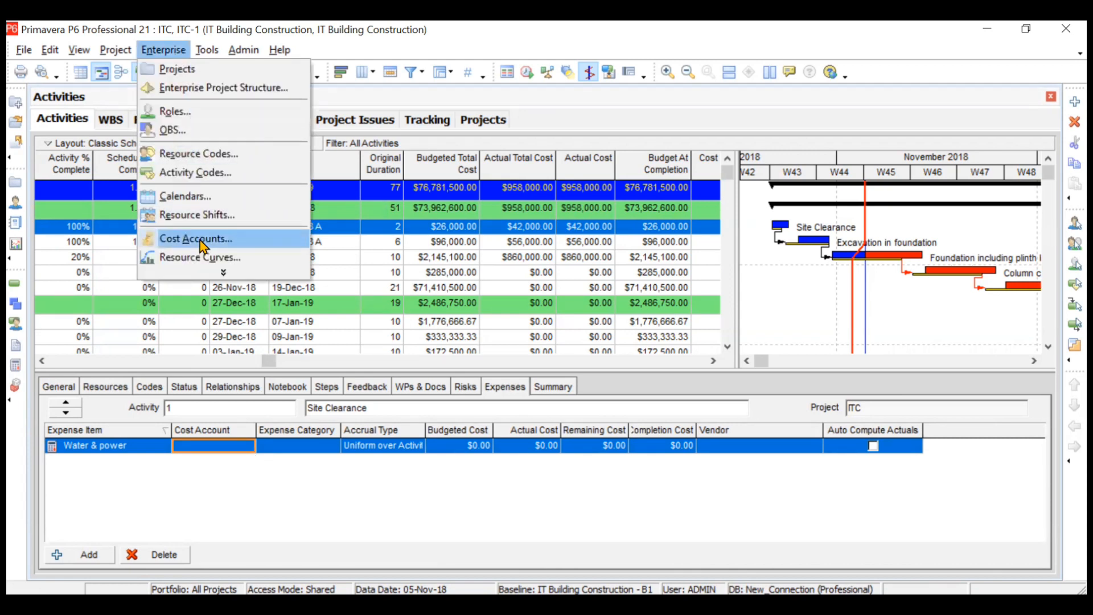
click(195, 238)
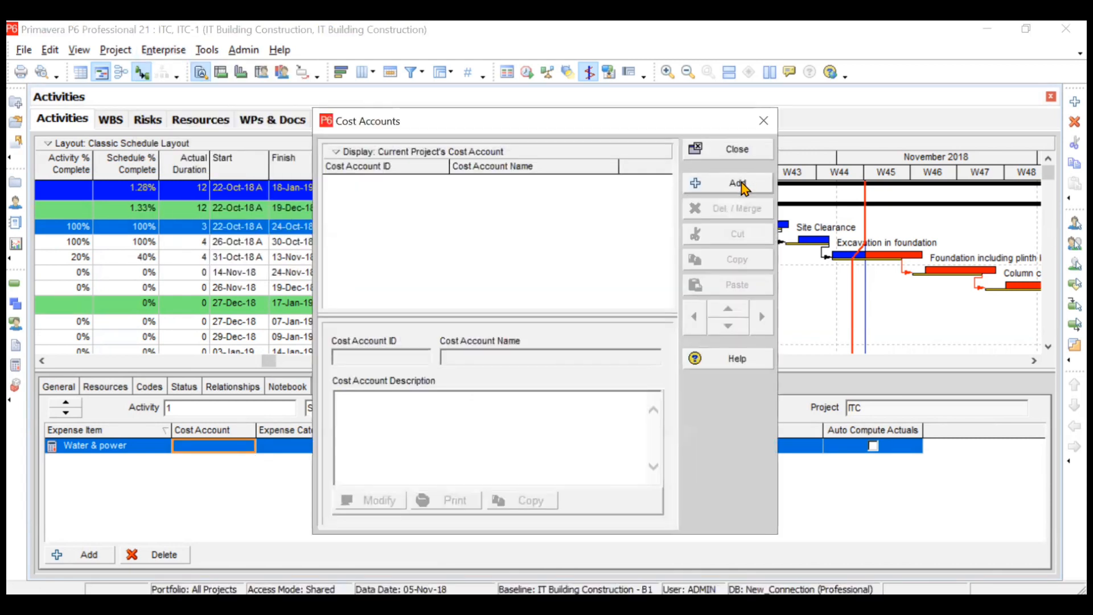
click(736, 183)
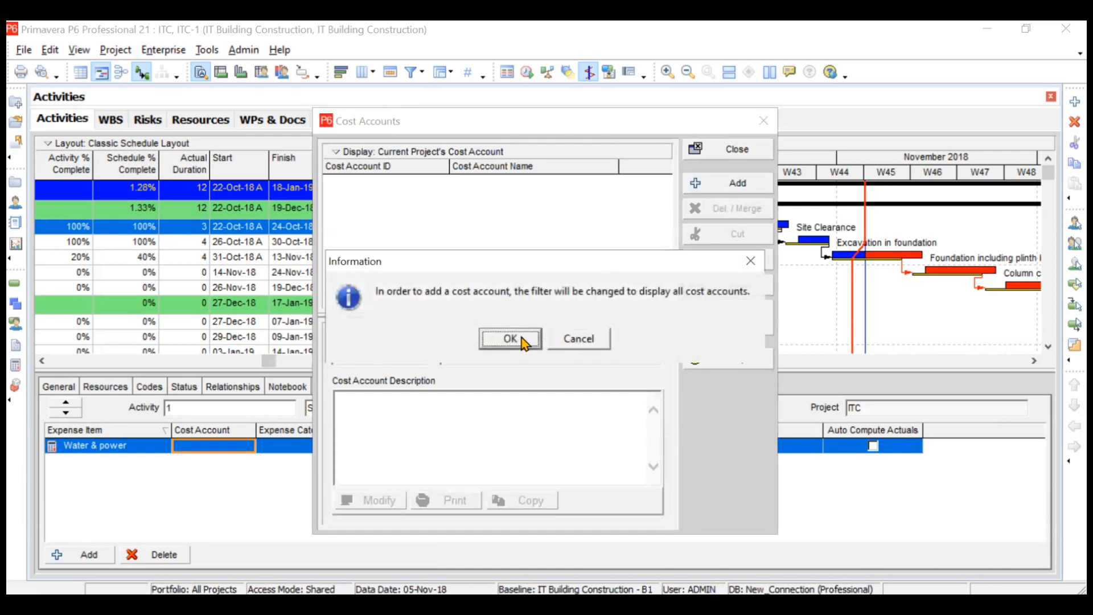
click(509, 339)
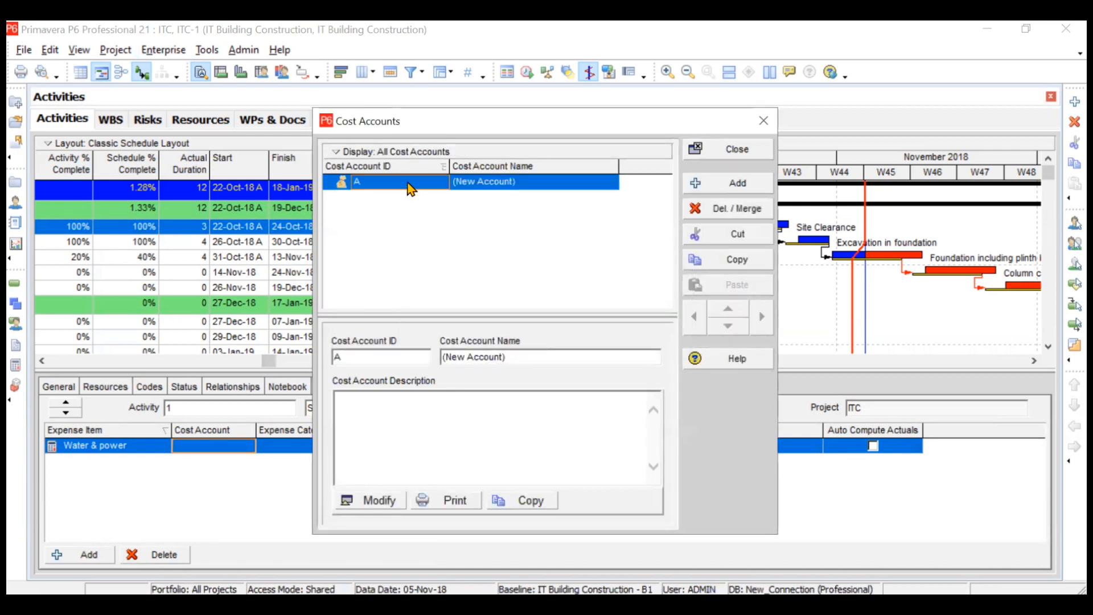
text(IDC005)
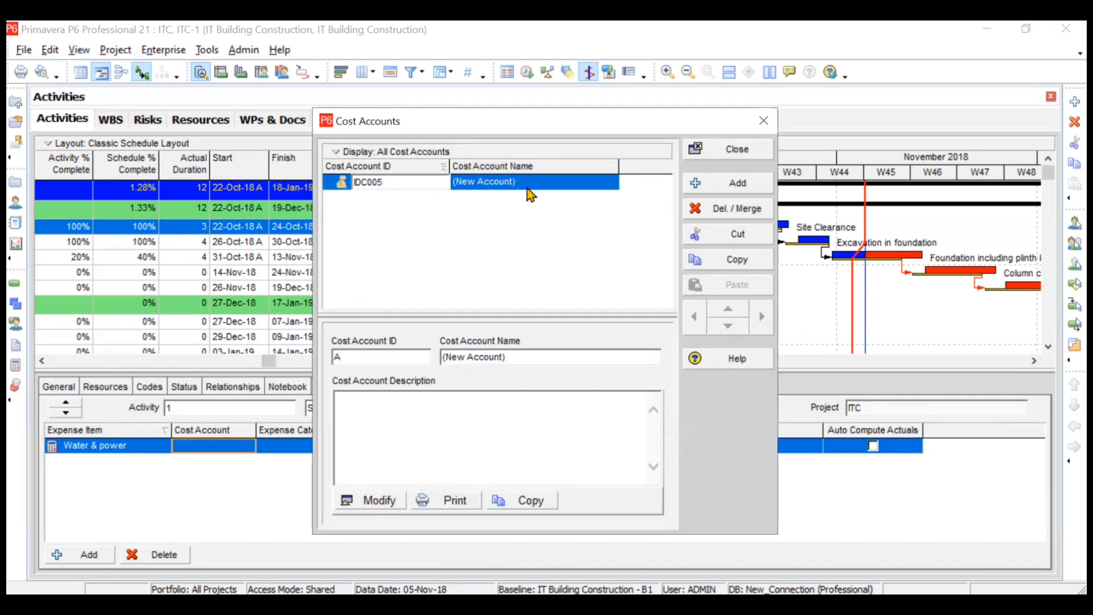
text(Water & Power)
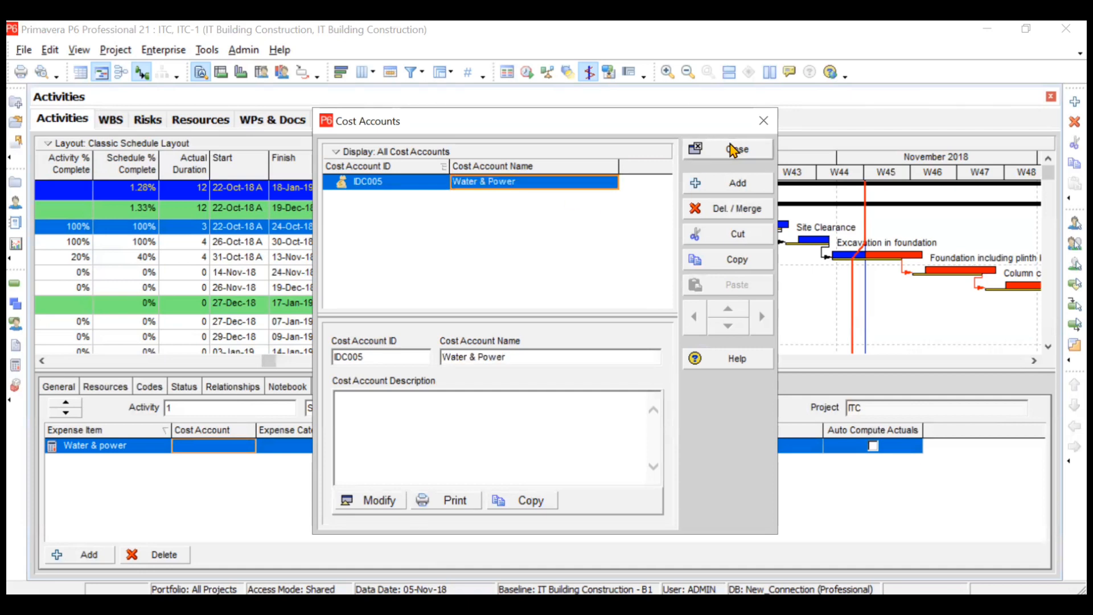
click(736, 148)
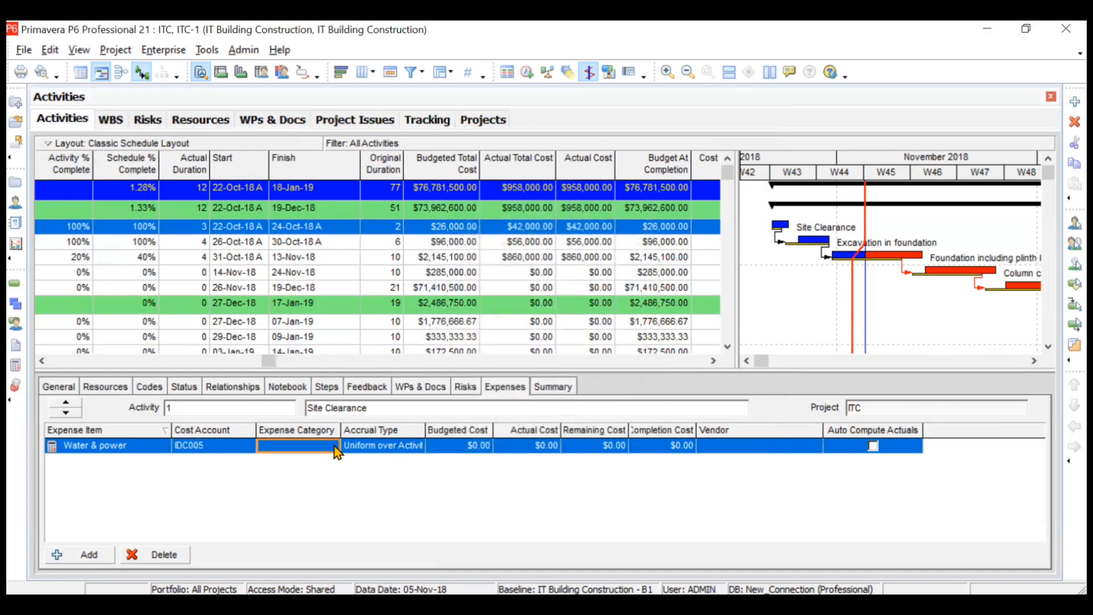
- Choose Facilities as the Water & power expense category
click(336, 446)
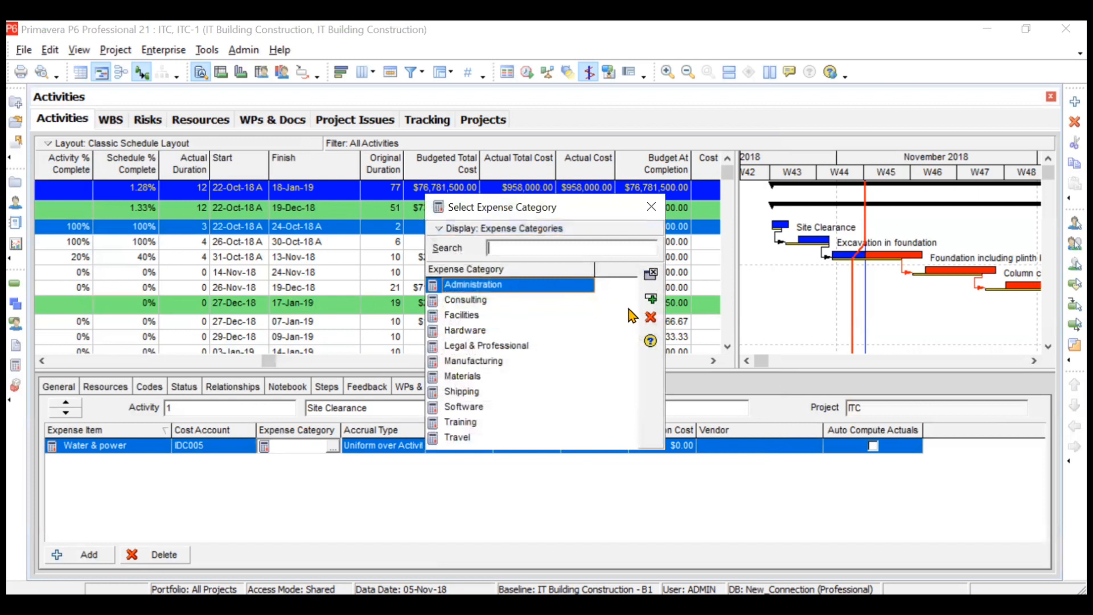
click(462, 315)
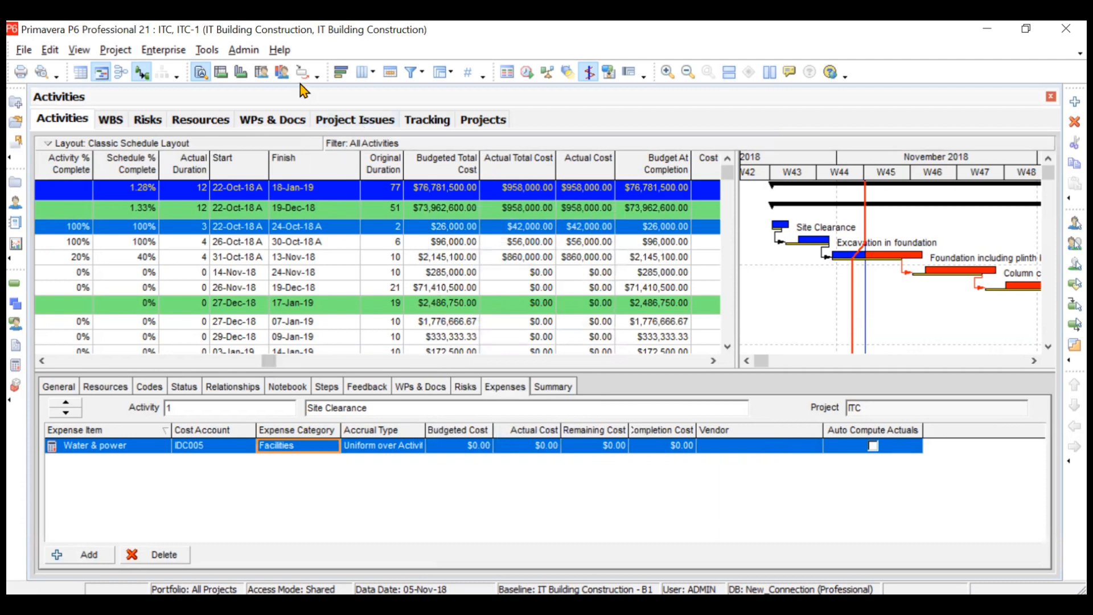
click(243, 50)
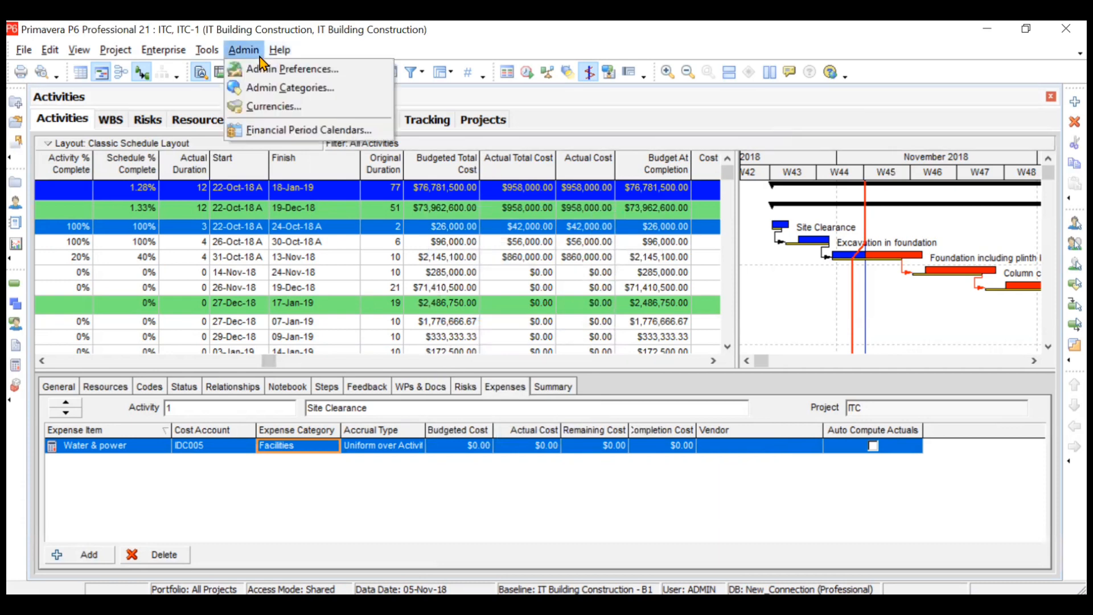
click(290, 87)
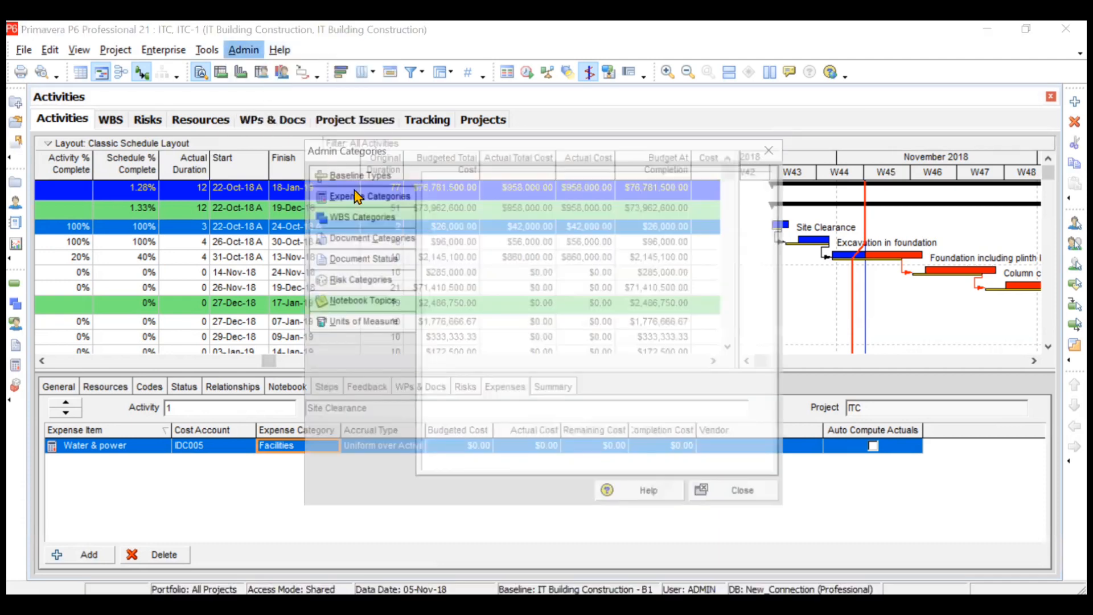
click(369, 196)
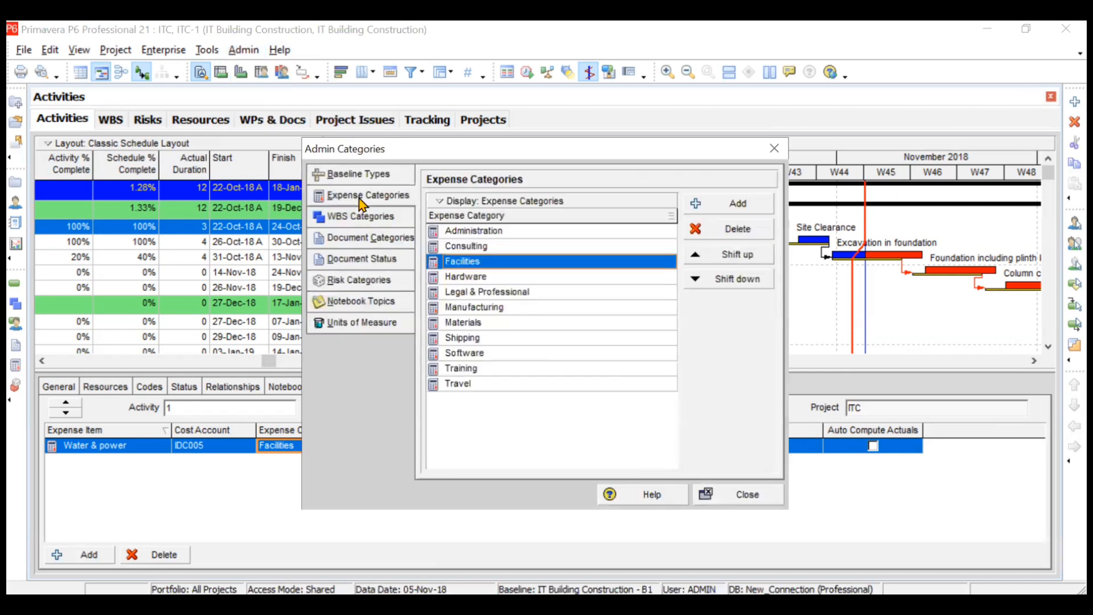
mouse_move(514, 253)
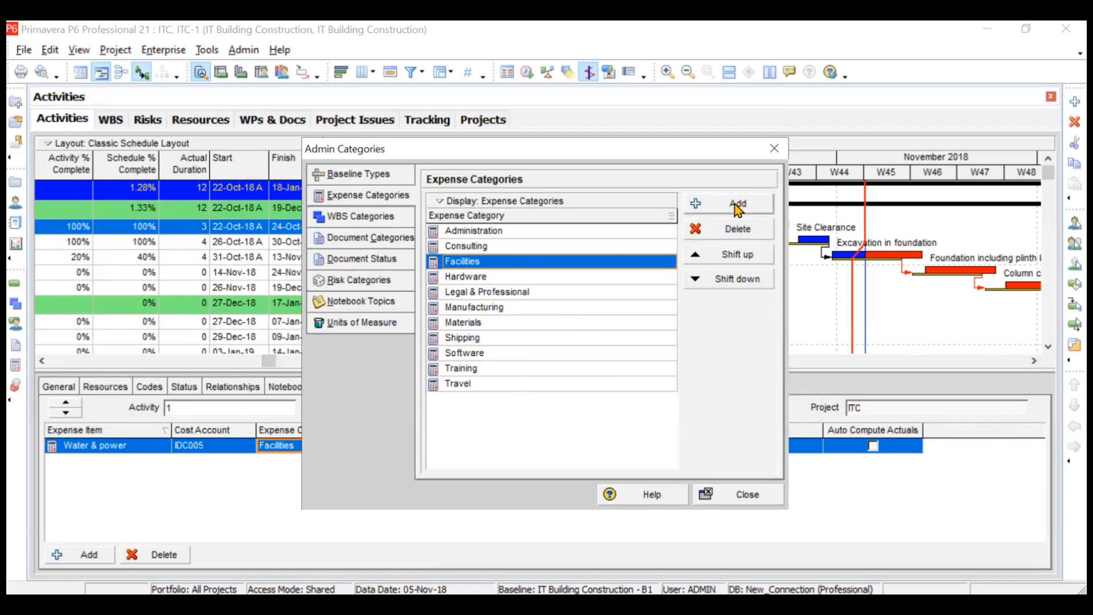
click(745, 494)
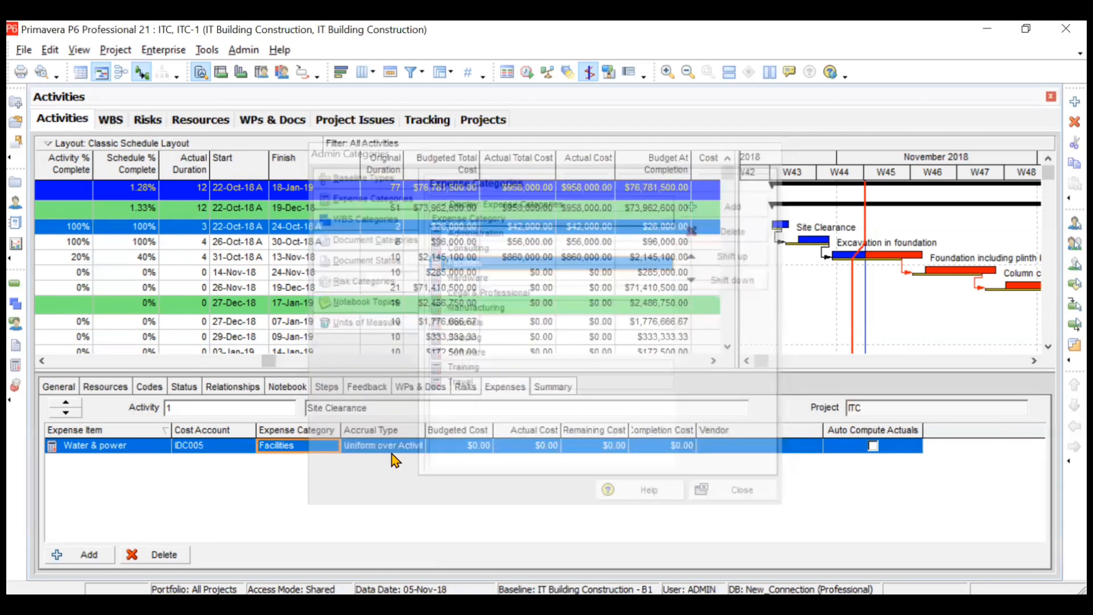
click(416, 446)
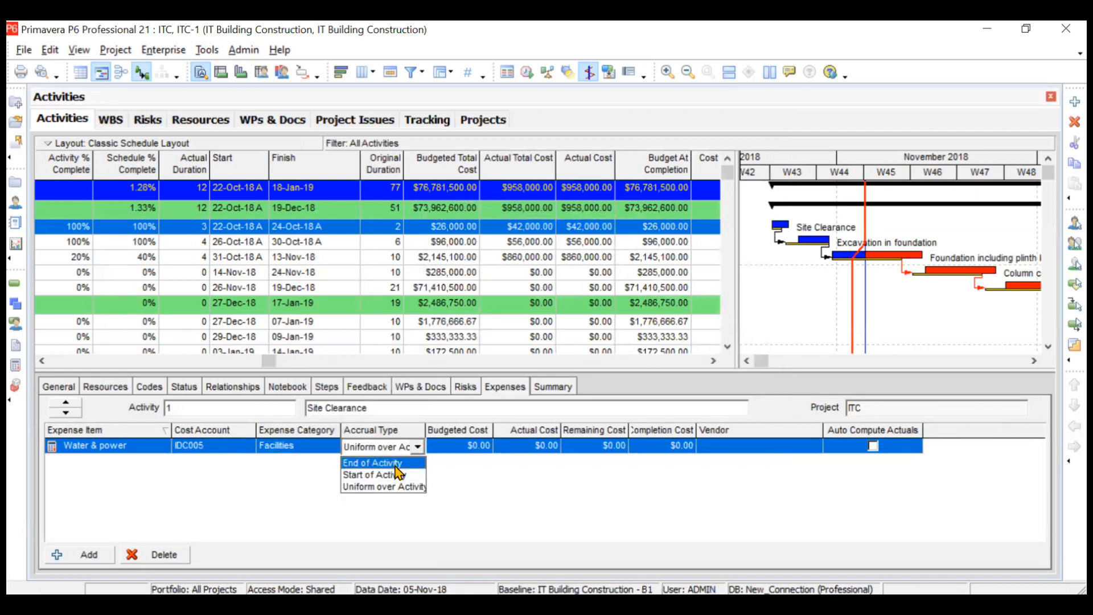
mouse_move(383, 475)
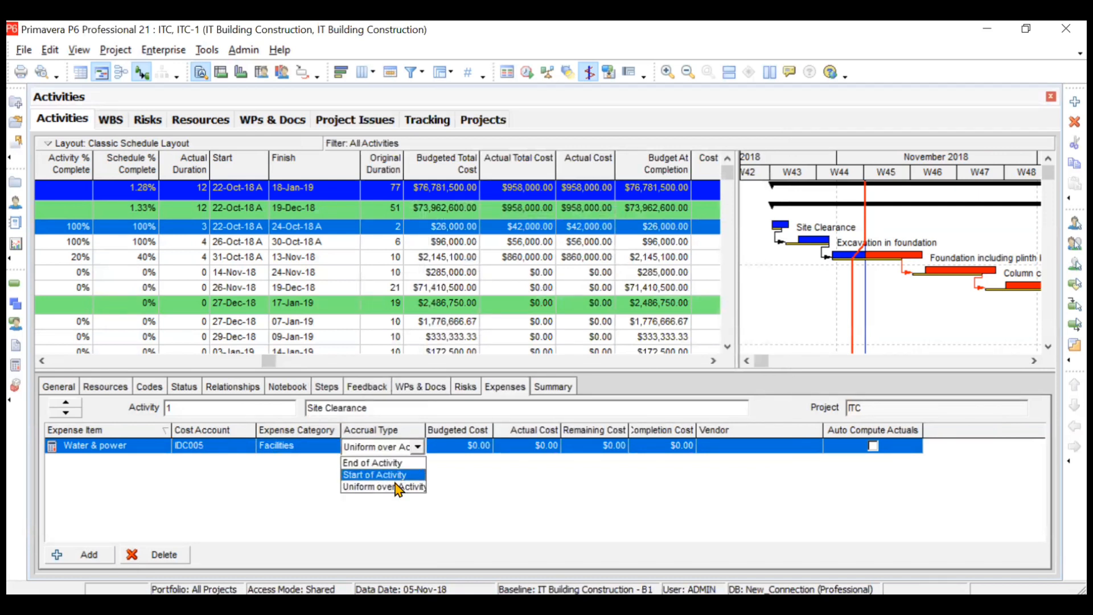
click(383, 487)
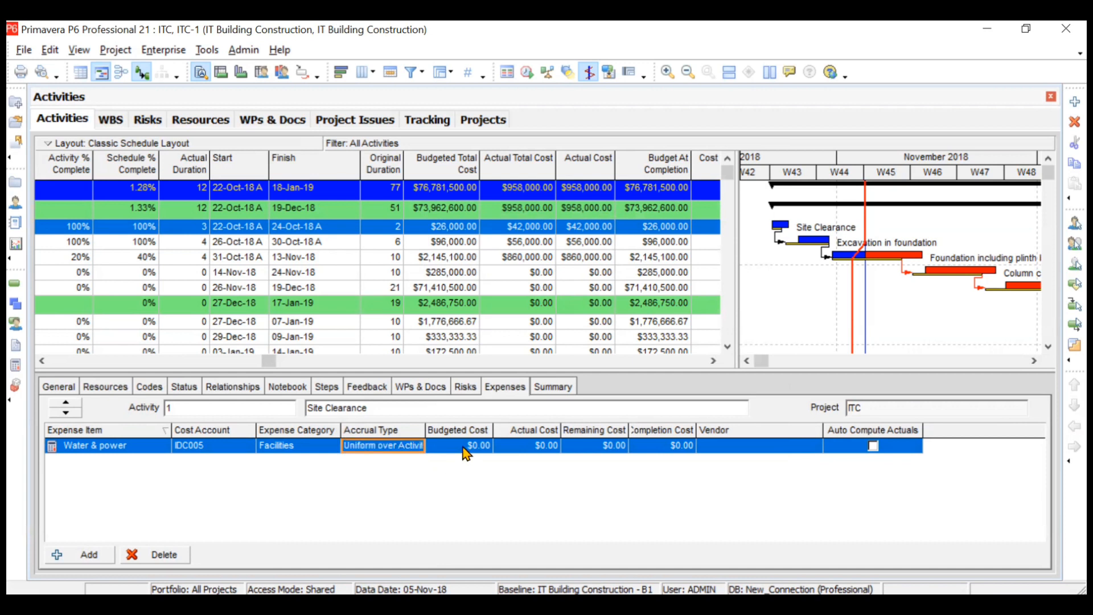
click(460, 444)
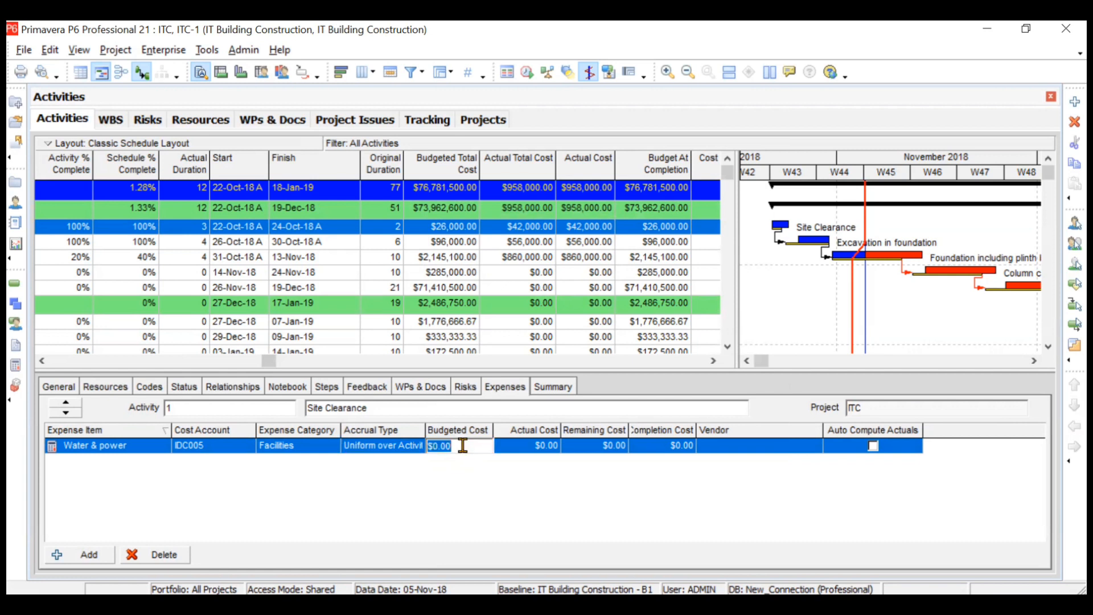
- Enter a budgeted cost of 1000 and an actual cost of 2000 for Water & power
text(1000)
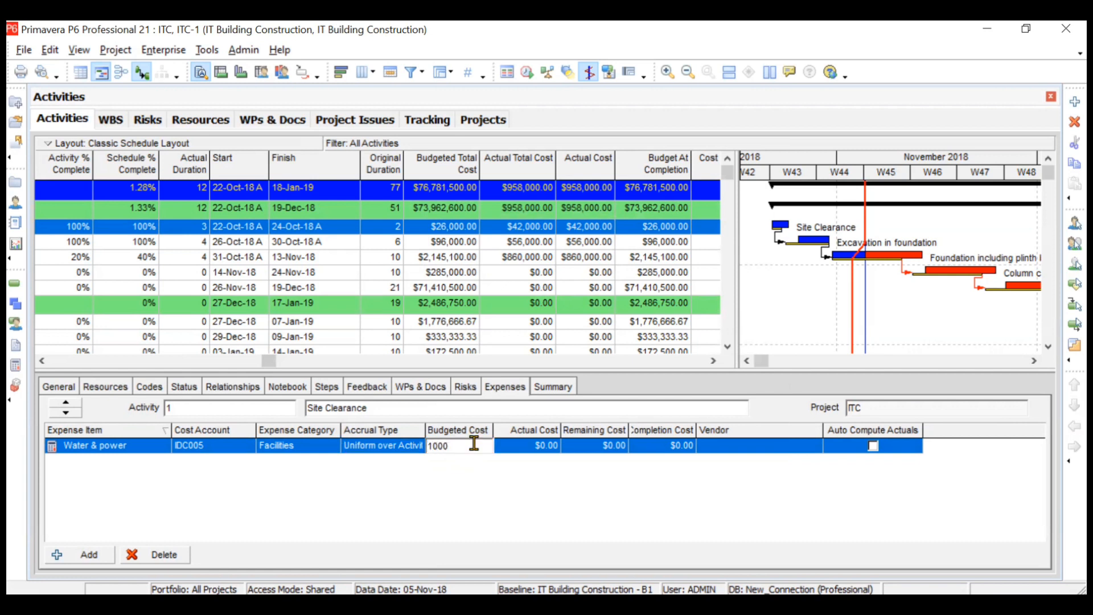
click(534, 445)
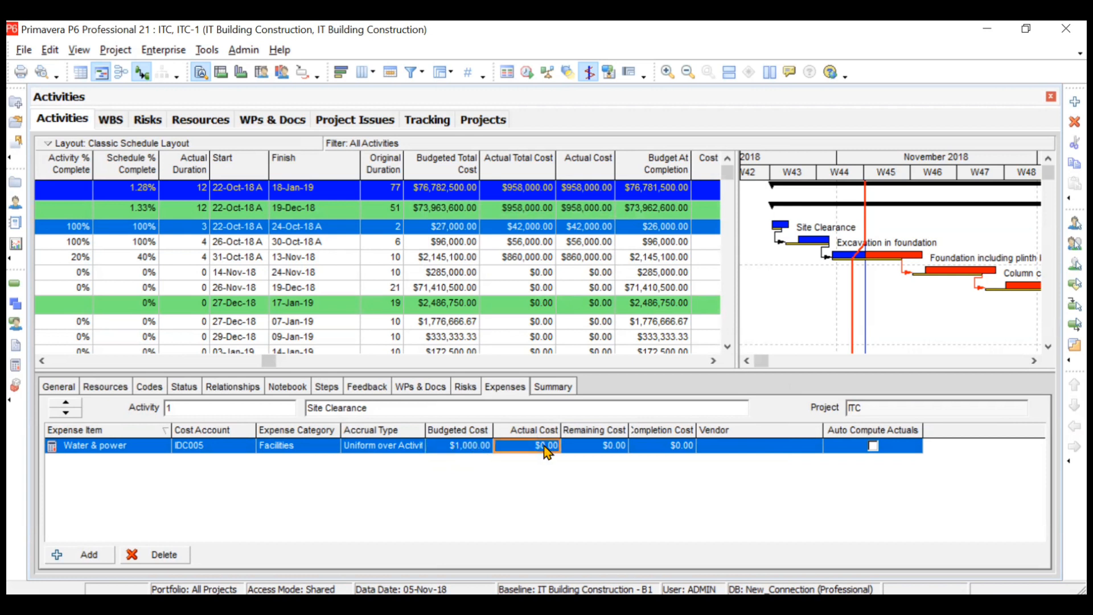
text(2000)
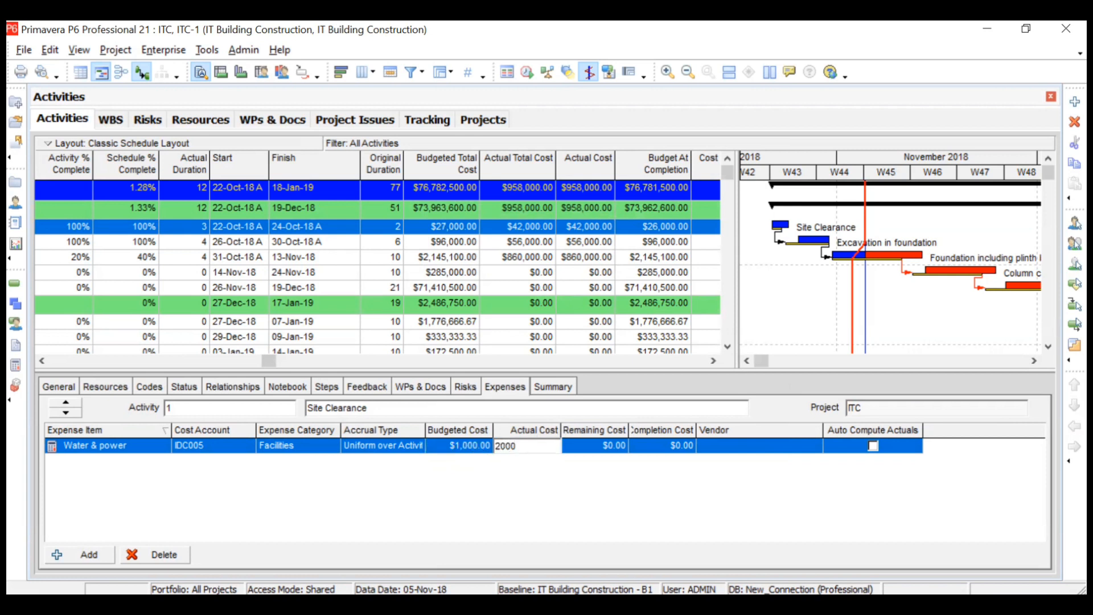
click(596, 445)
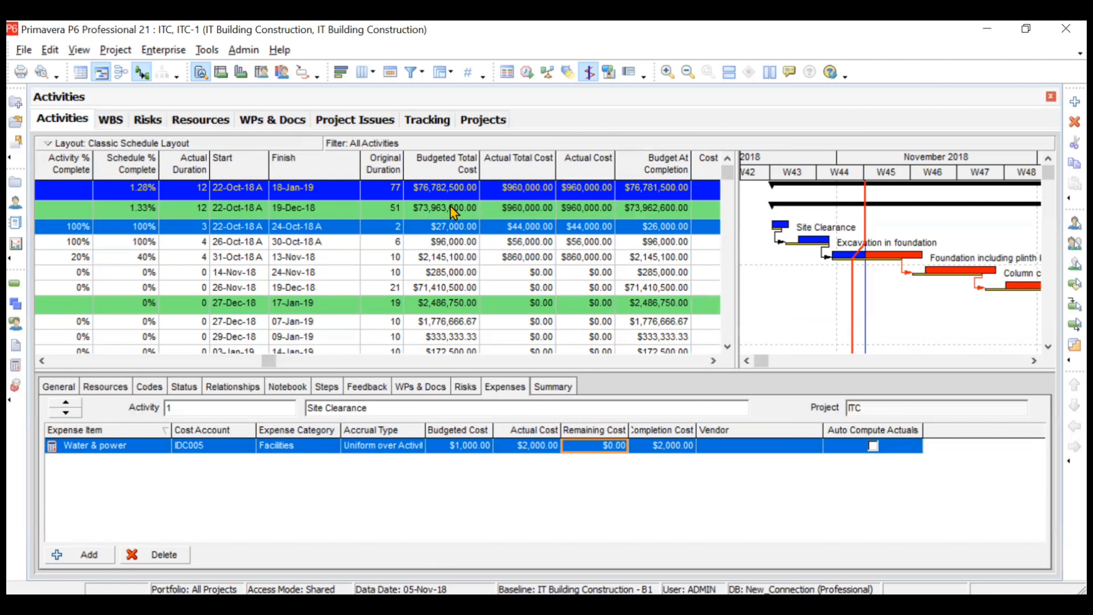
mouse_move(457, 235)
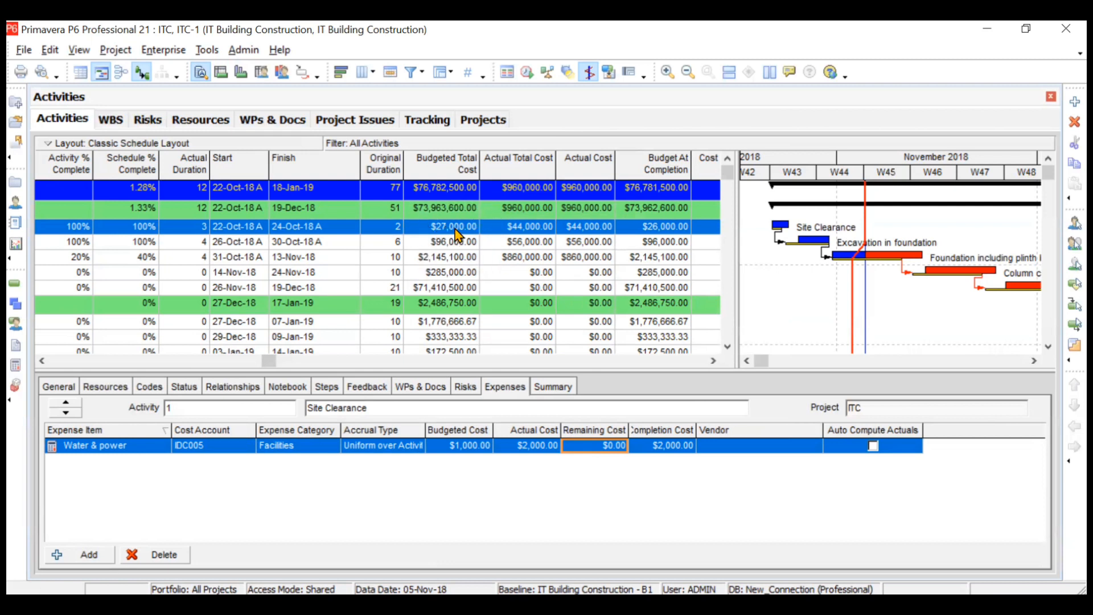
mouse_move(502, 458)
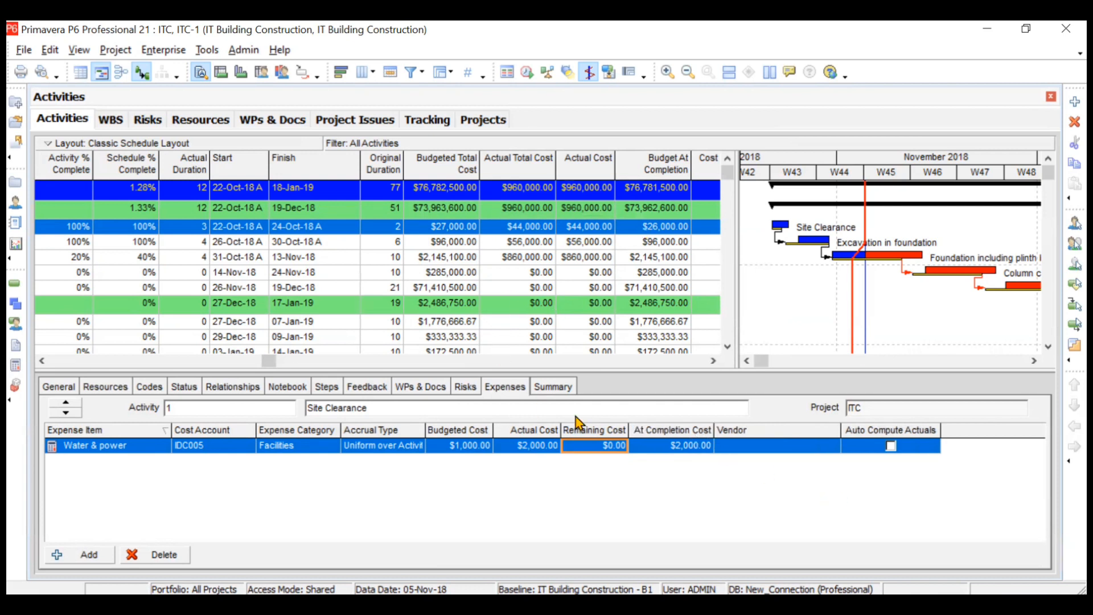
mouse_move(702, 280)
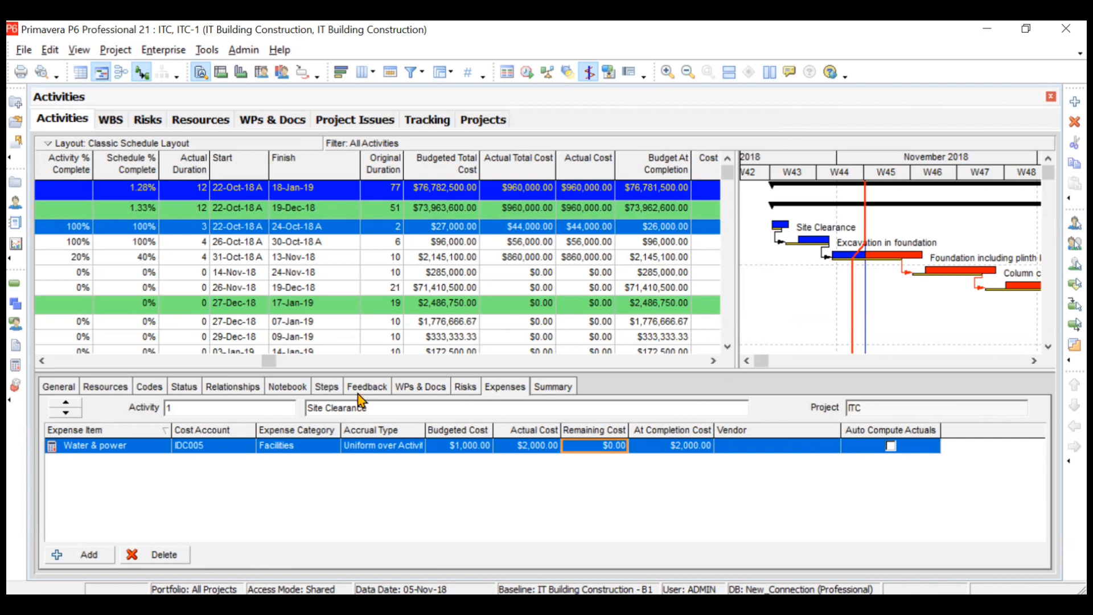
mouse_move(185, 524)
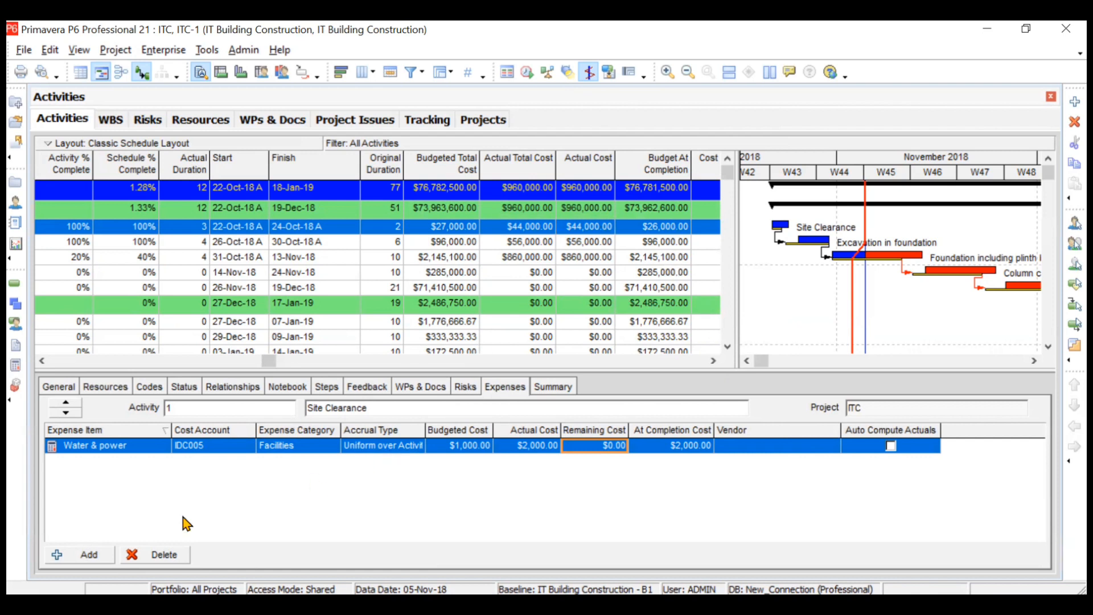
- Add a 'Travelling' expense item to Site Clearance with category Travel
click(78, 554)
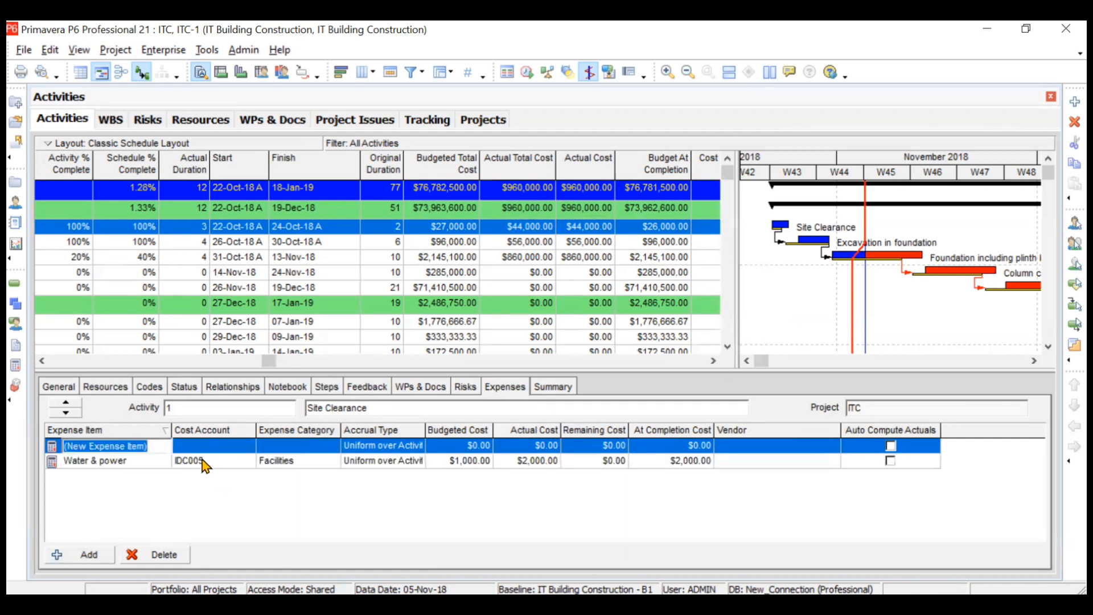
text(Travelling)
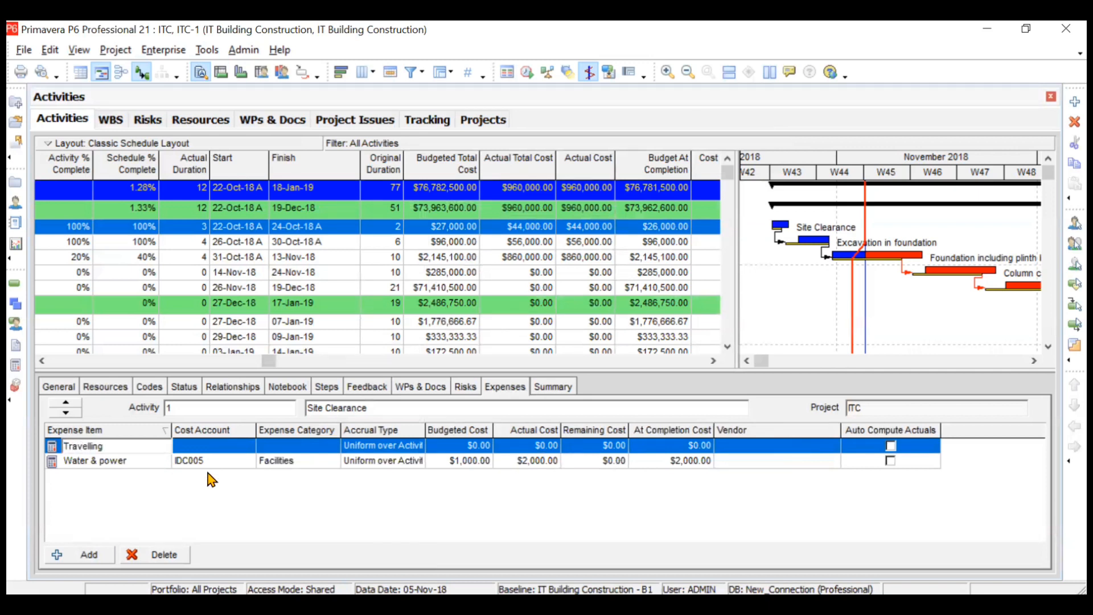
click(213, 445)
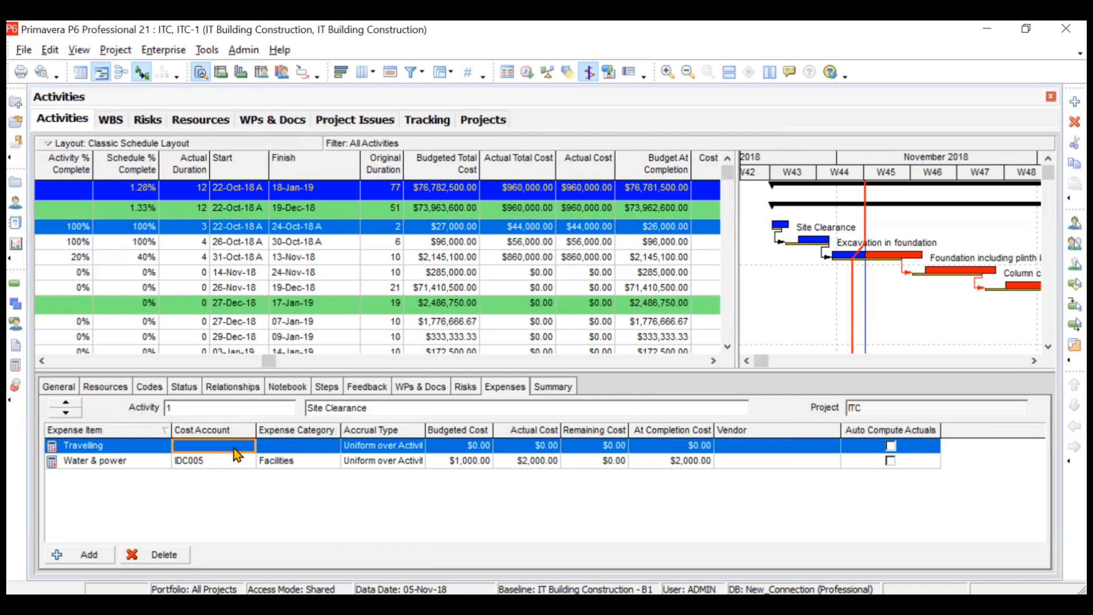
click(296, 445)
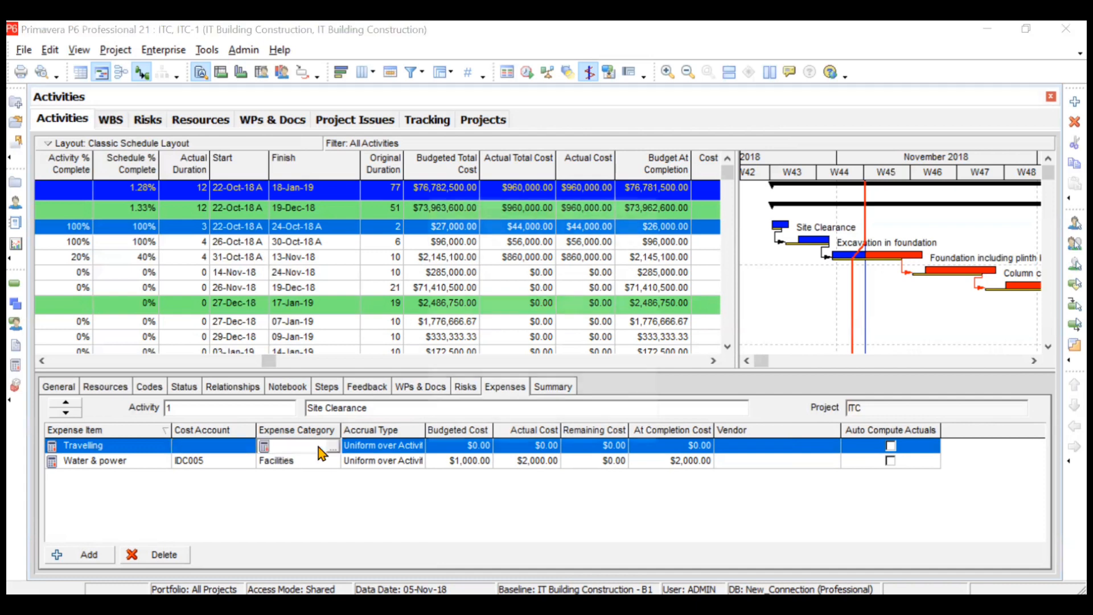
click(264, 445)
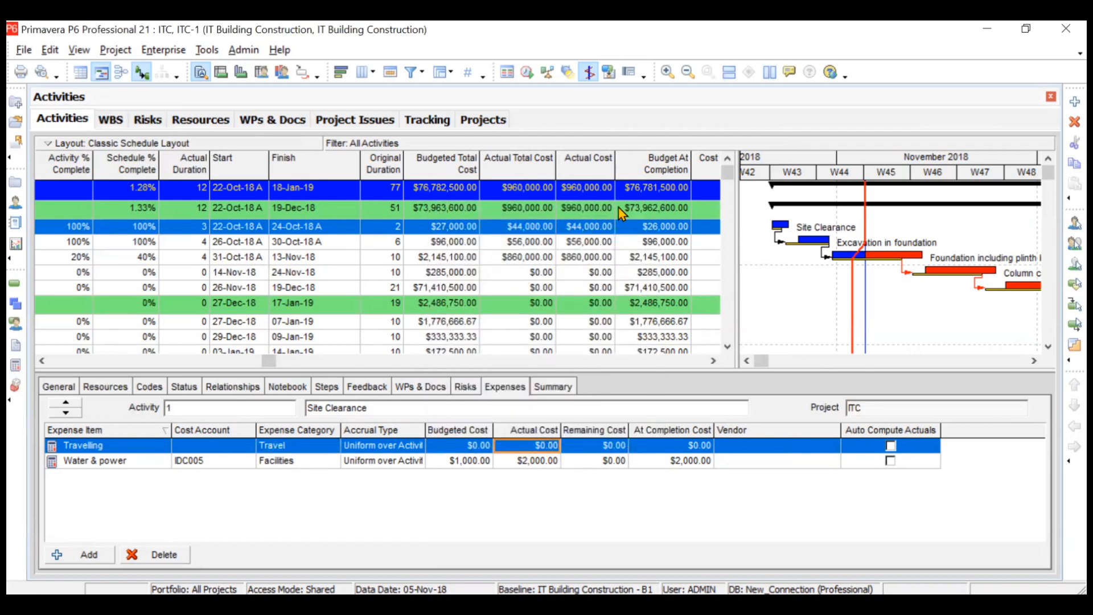
click(41, 361)
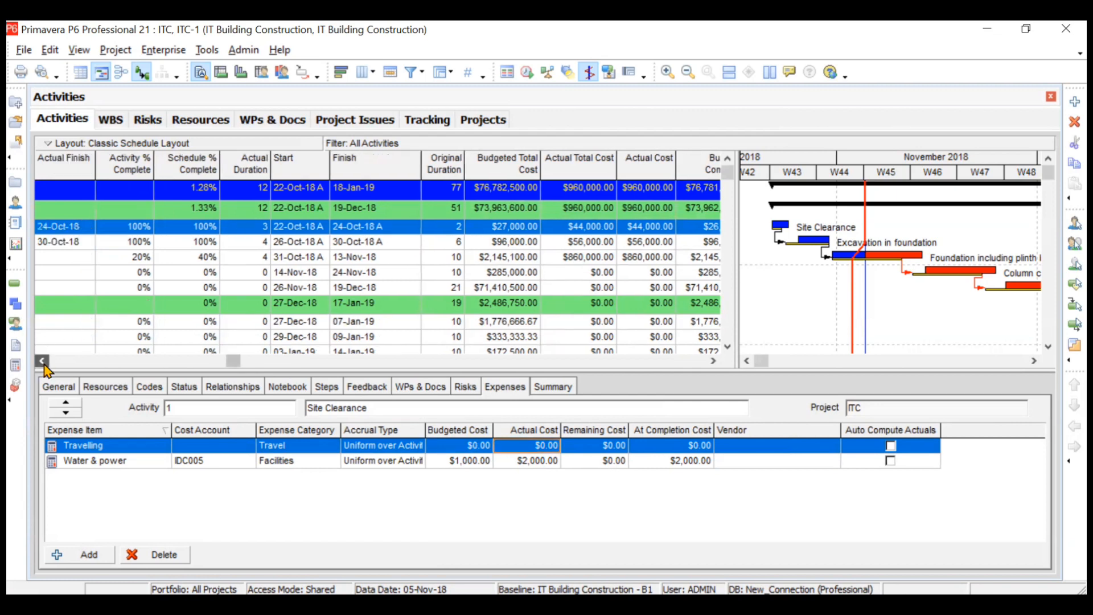